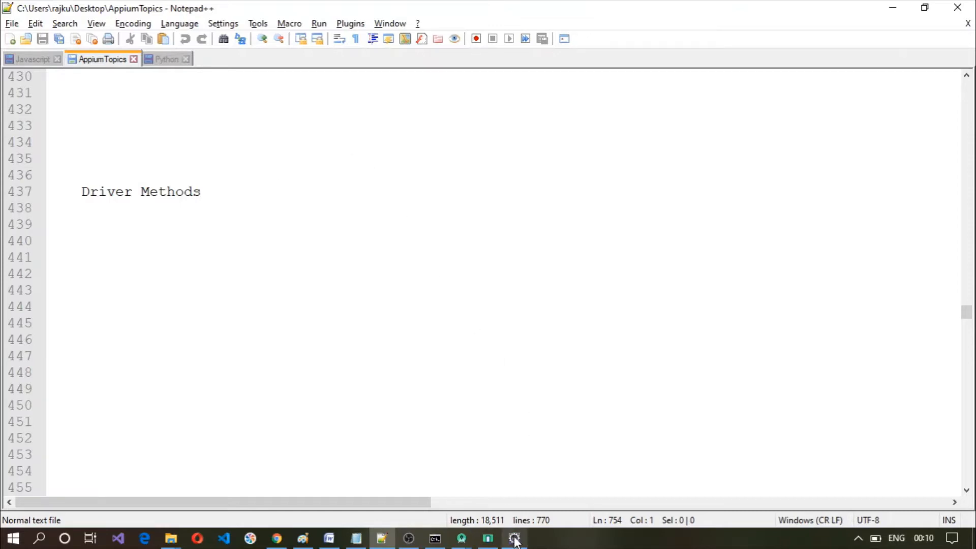
- Start a new Java class in the com.rajtechtrainer.appium package
{"action": "left_click", "coordinate": [515, 539]}
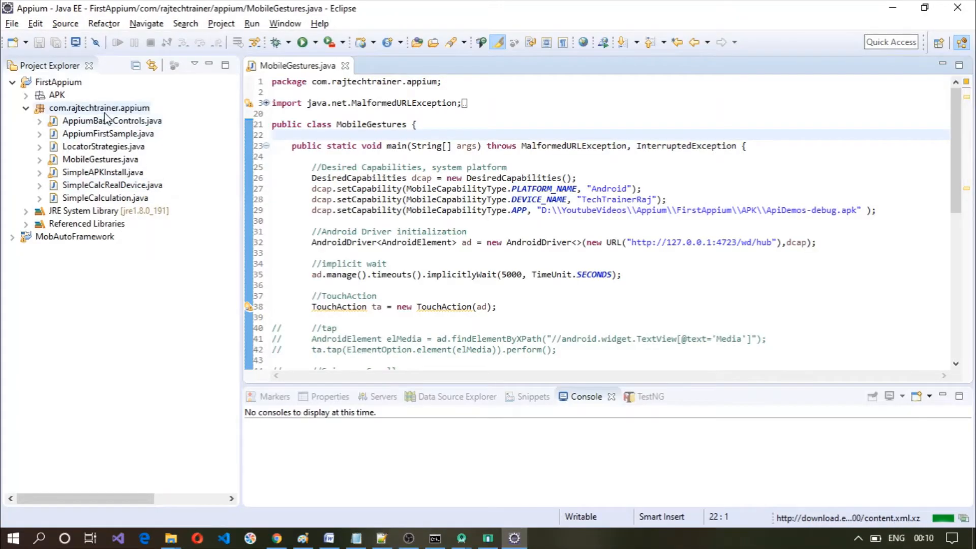
{"action": "right_click", "coordinate": [81, 108]}
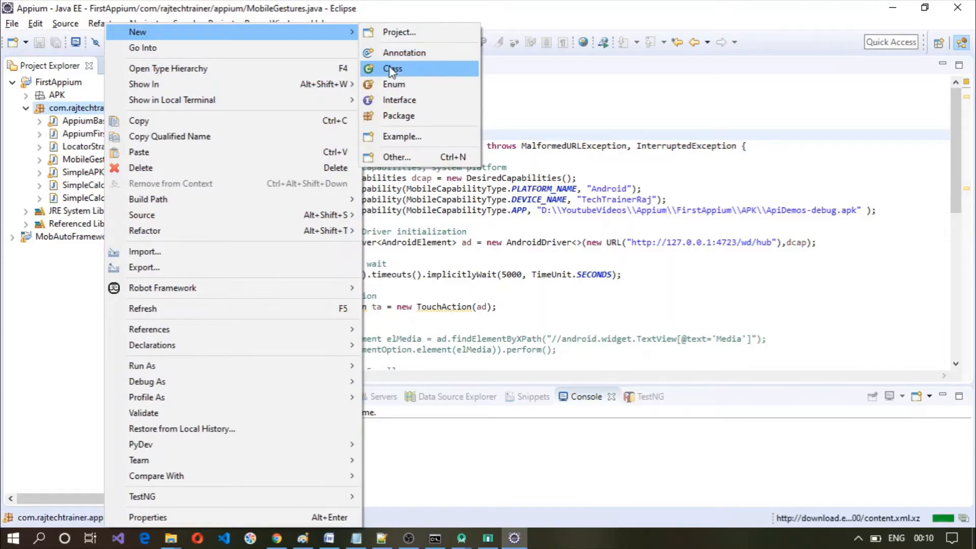
{"action": "left_click", "coordinate": [393, 69]}
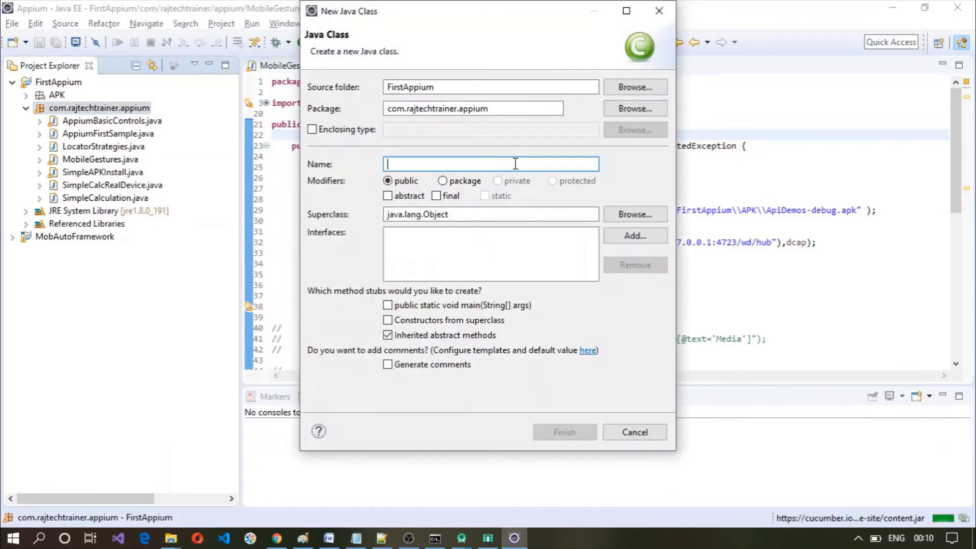
- Name the class DriverMethods, include a main method stub, and finish creating it
{"action": "type", "text": "DriverMetho"}
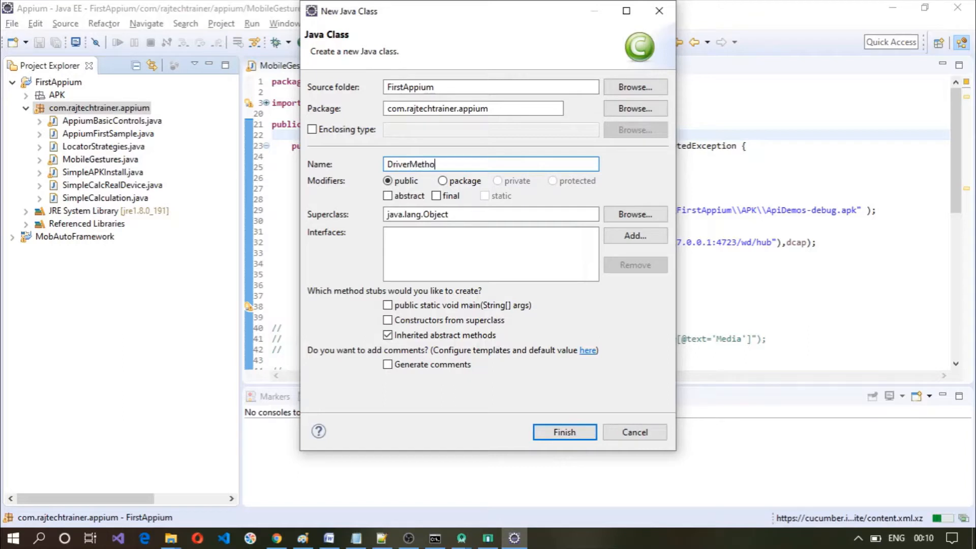
{"action": "type", "text": "ds"}
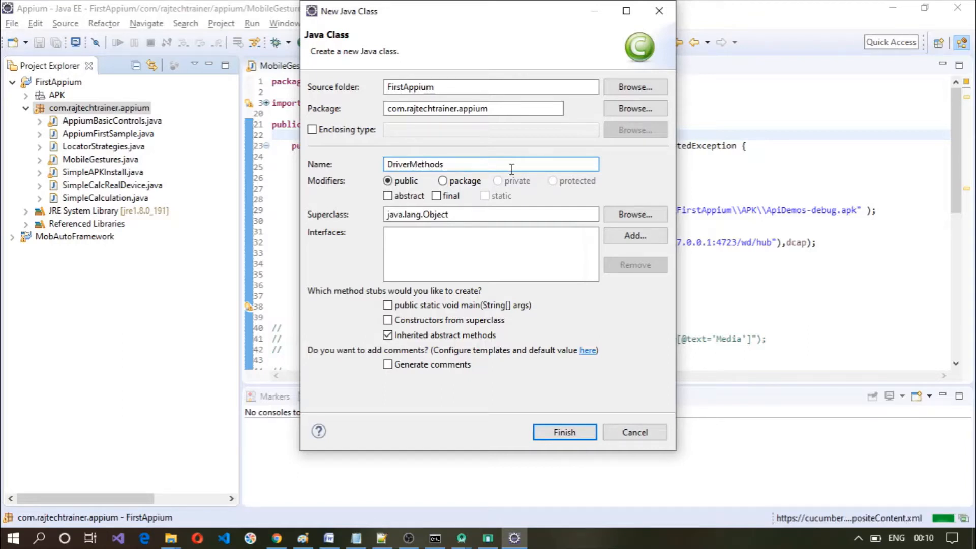
{"action": "left_click", "coordinate": [387, 305]}
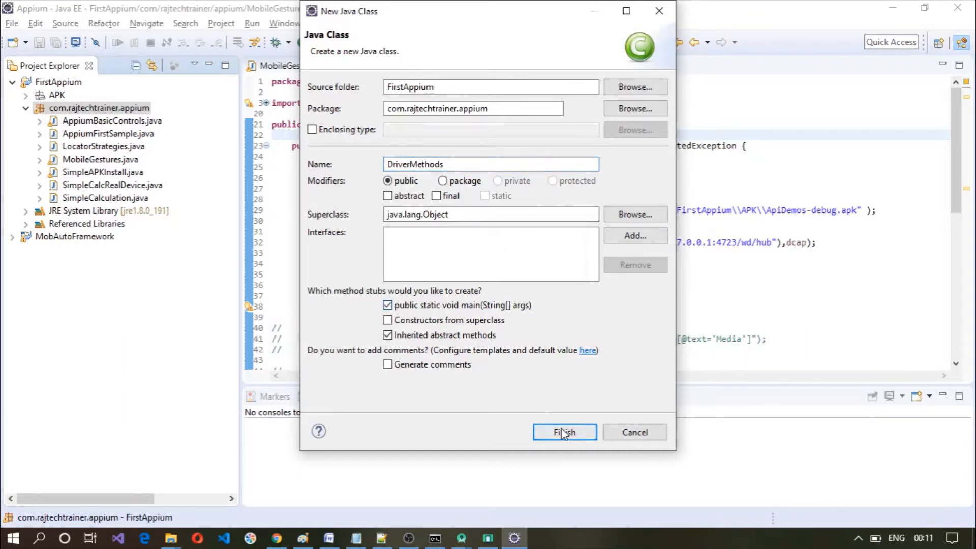
{"action": "left_click", "coordinate": [564, 432]}
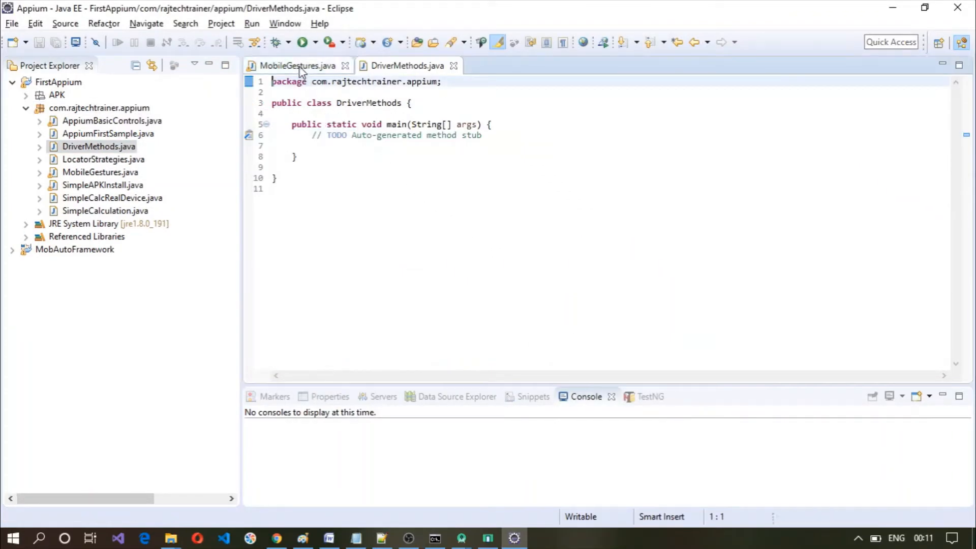
- Copy the capabilities and AndroidDriver setup lines from MobileGestures into DriverMethods' main
{"action": "left_click", "coordinate": [298, 65]}
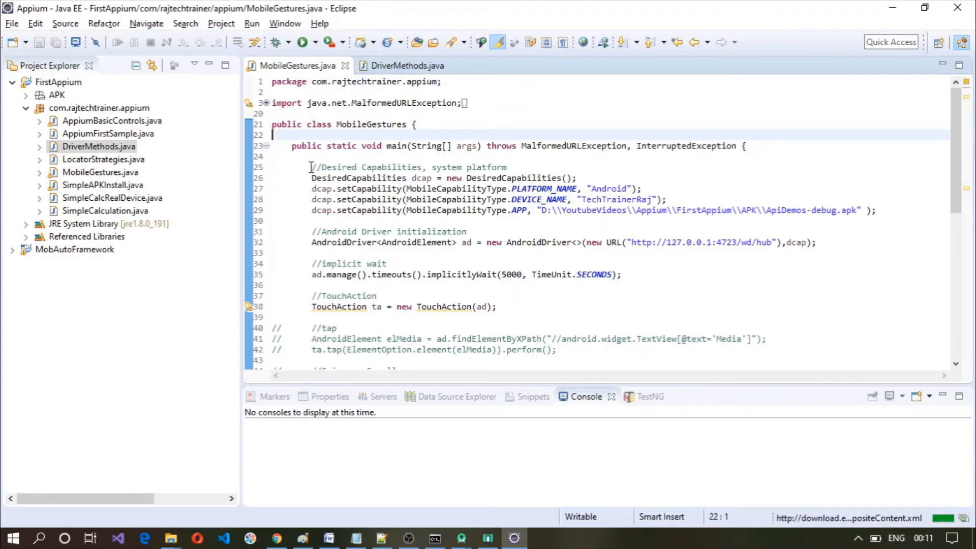
{"action": "left_click_drag", "start_coordinate": [311, 167], "coordinate": [464, 210]}
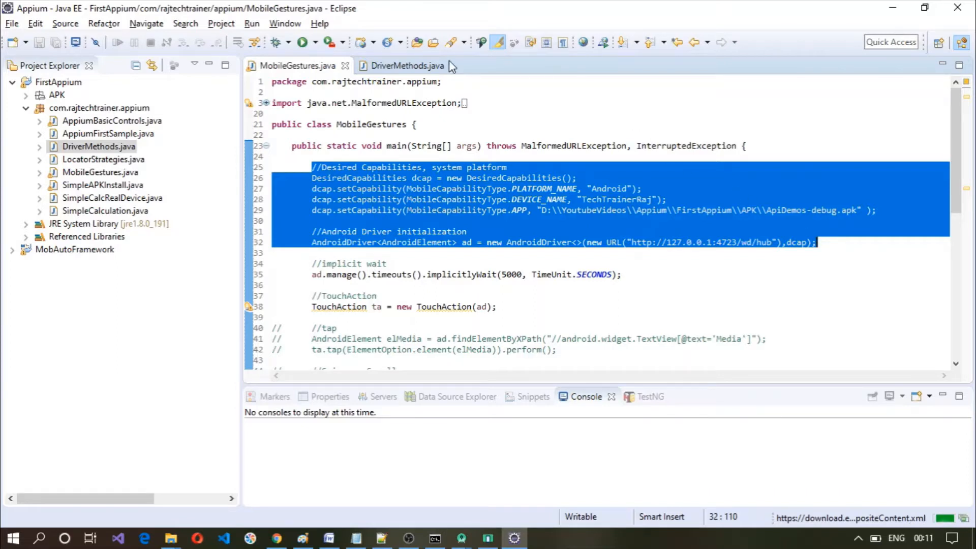
{"action": "left_click", "coordinate": [408, 66]}
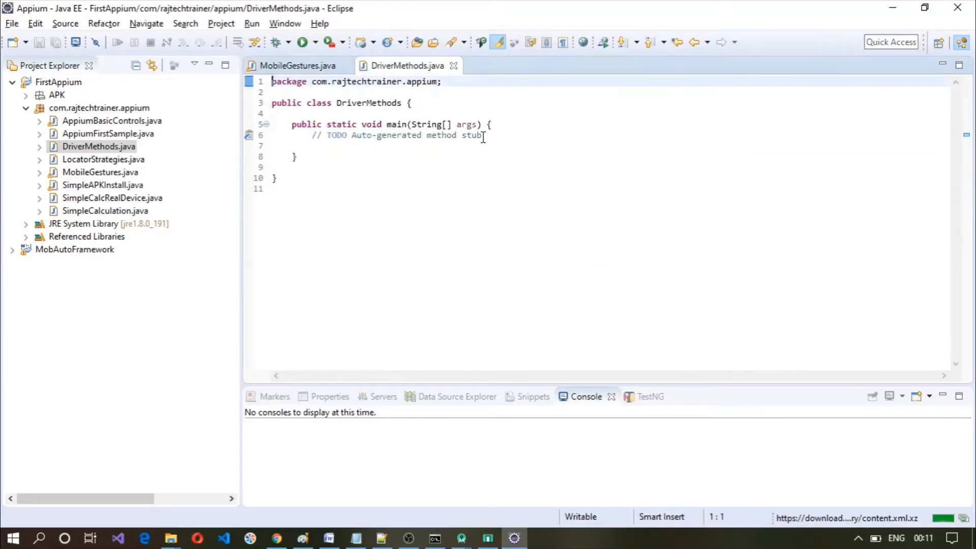
{"action": "triple_click", "coordinate": [392, 135]}
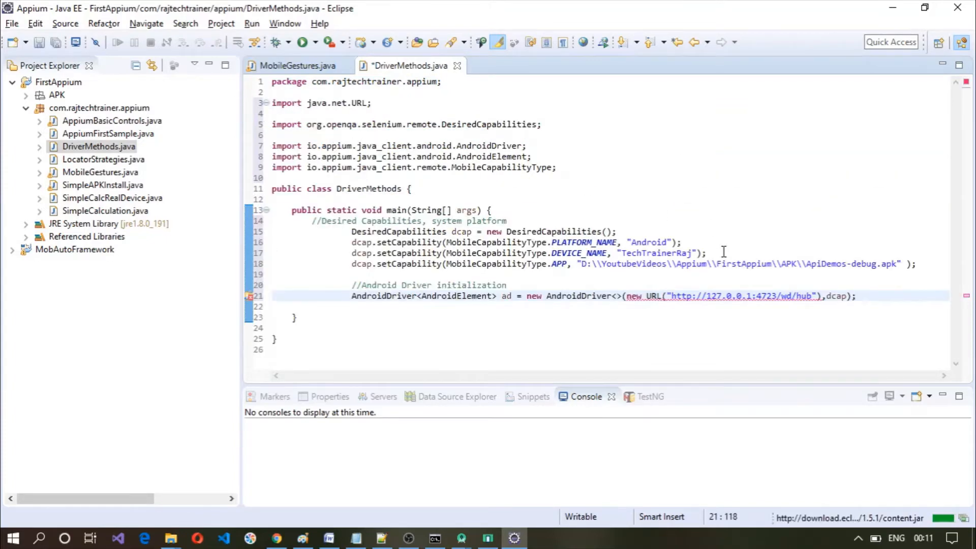
- Reindent all the code and add a throws MalformedURLException declaration to main
{"action": "key", "text": "ctrl+a"}
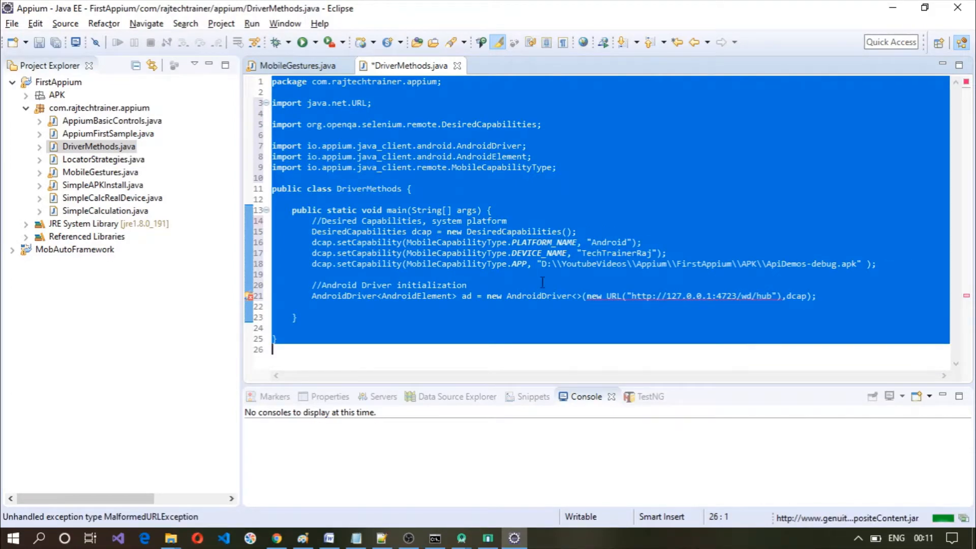
{"action": "left_click", "coordinate": [817, 296]}
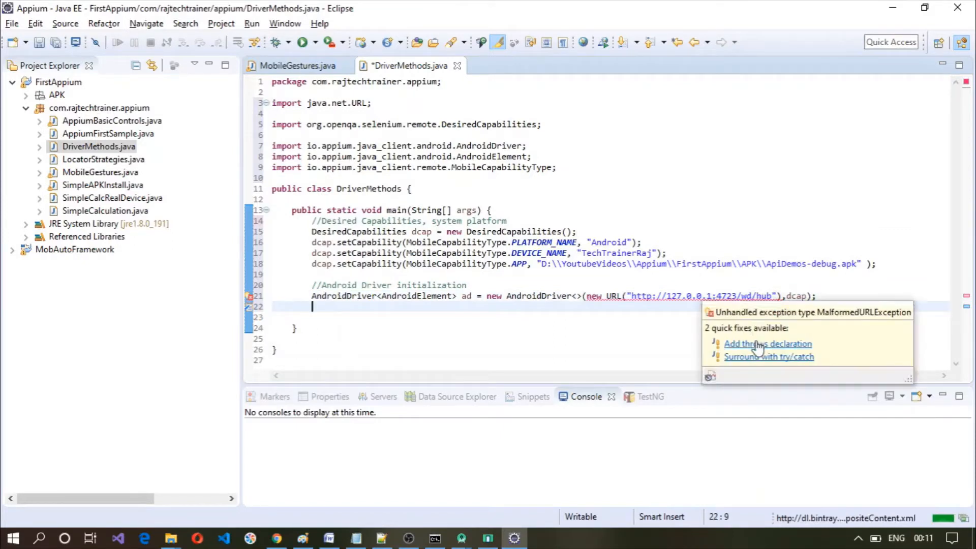
{"action": "left_click", "coordinate": [767, 344]}
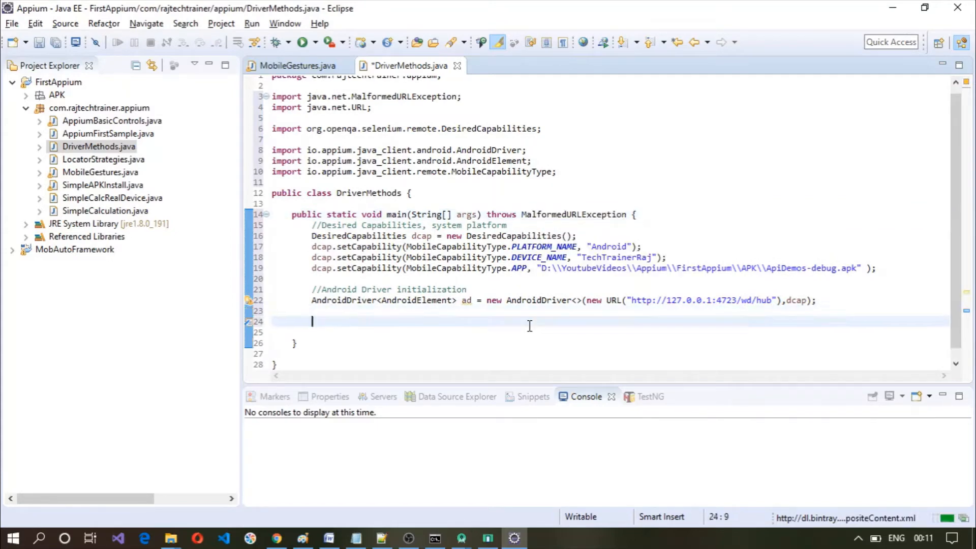
- Save DriverMethods and clear an unfinished ad. call before writing the print line
{"action": "key", "text": "ctrl+s"}
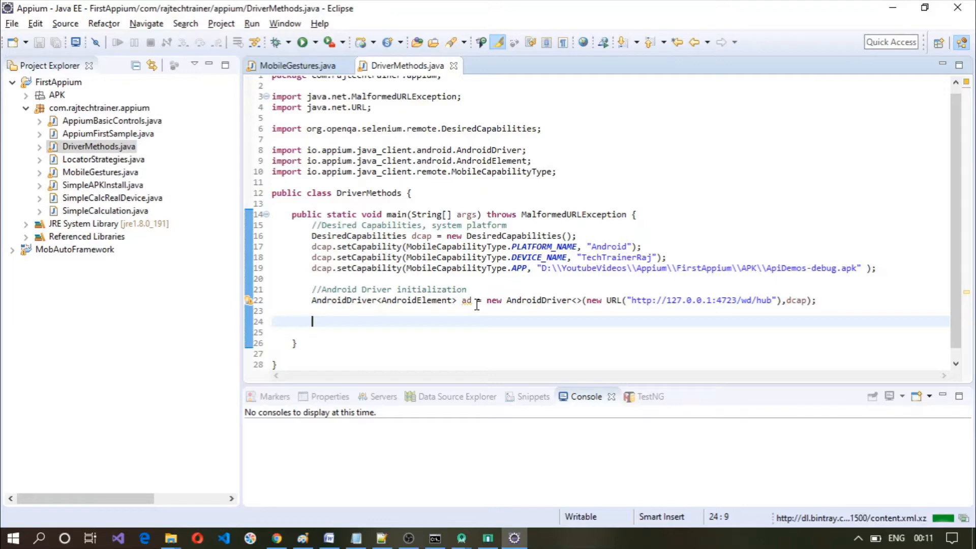
{"action": "type", "text": "ad"}
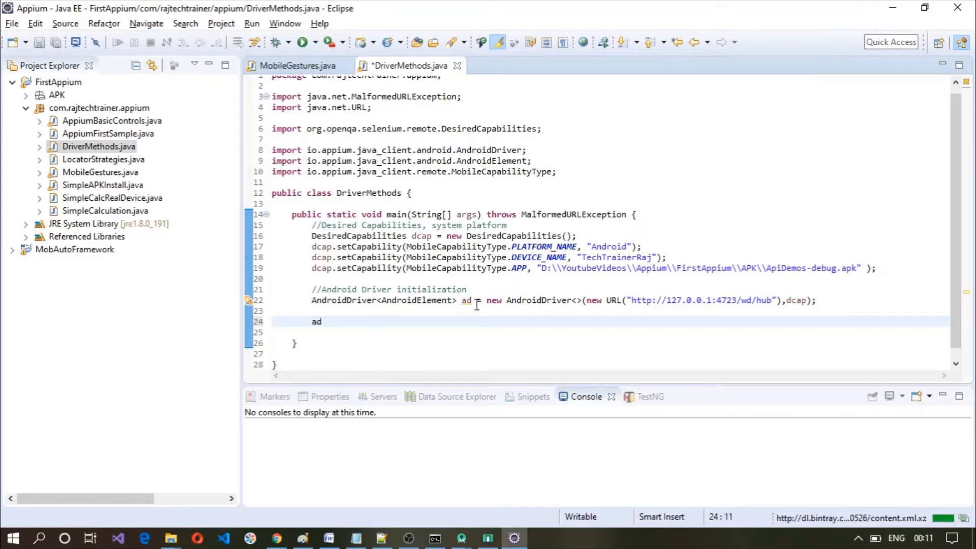
{"action": "type", "text": "."}
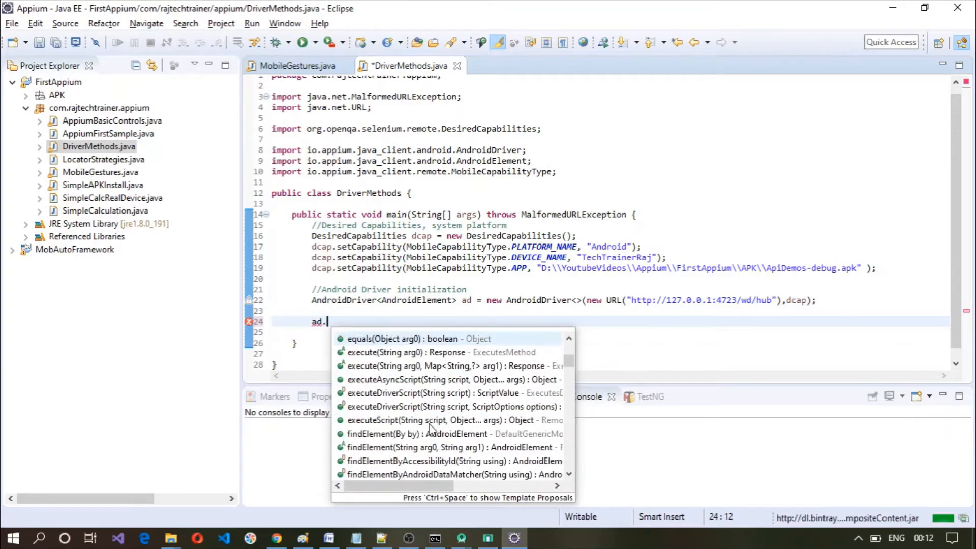
{"action": "scroll", "scroll_direction": "down", "scroll_amount": 3}
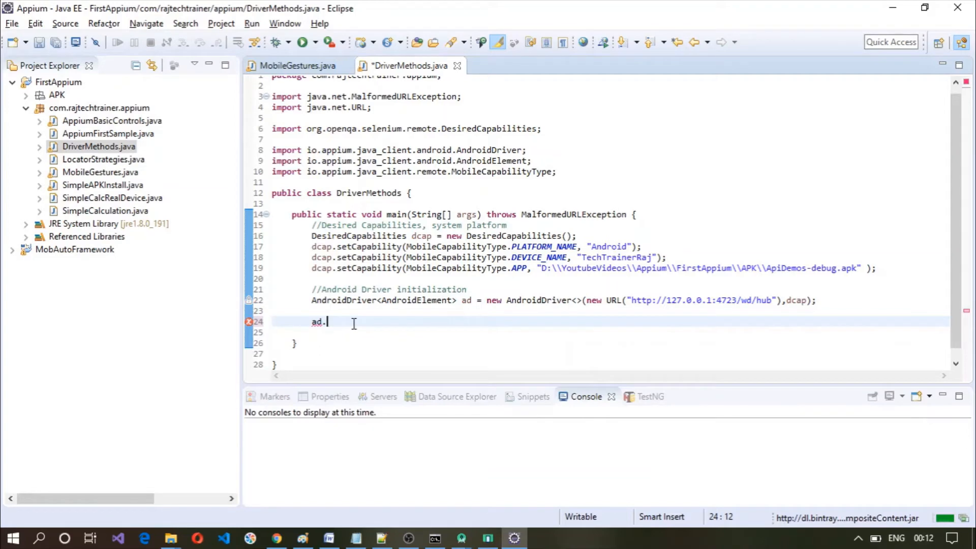
{"action": "key", "text": "BackSpace"}
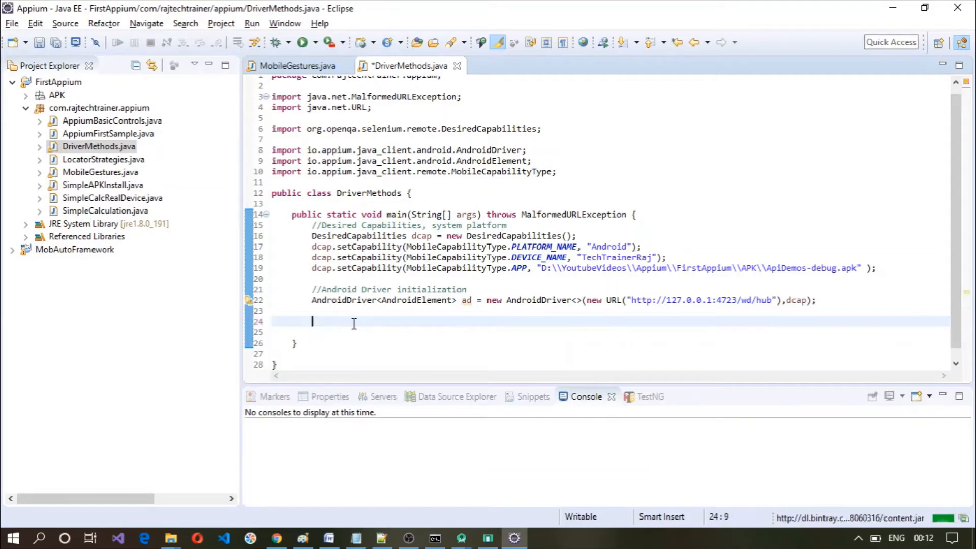
- Write System.out.println(ad.getCurrentPackage()); commented as giving the package name
{"action": "type", "text": "sys"}
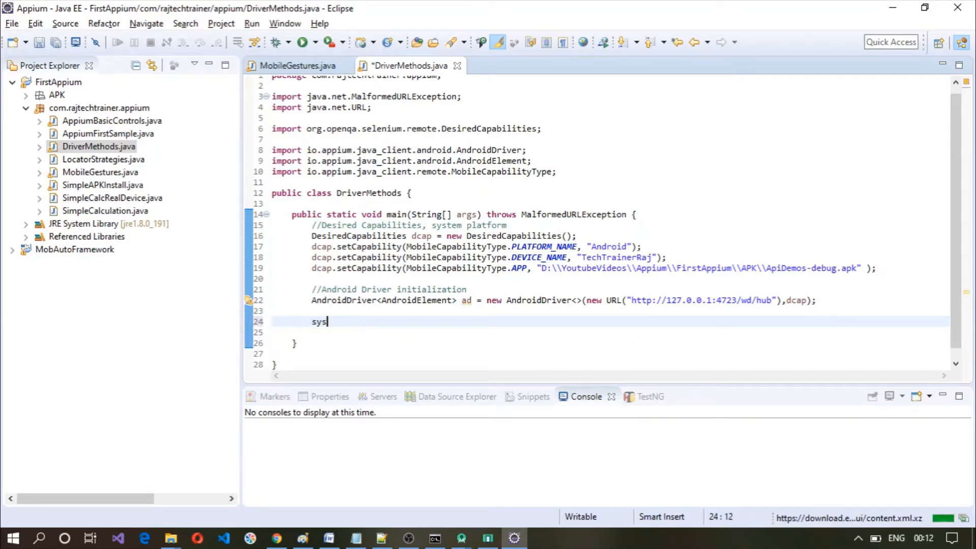
{"action": "type", "text": "tem.out"}
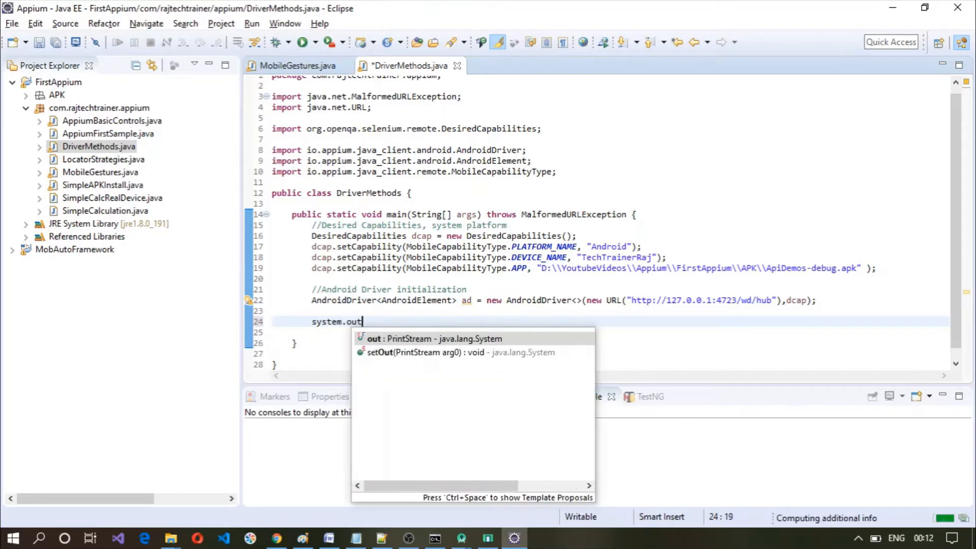
{"action": "type", "text": ".println("}
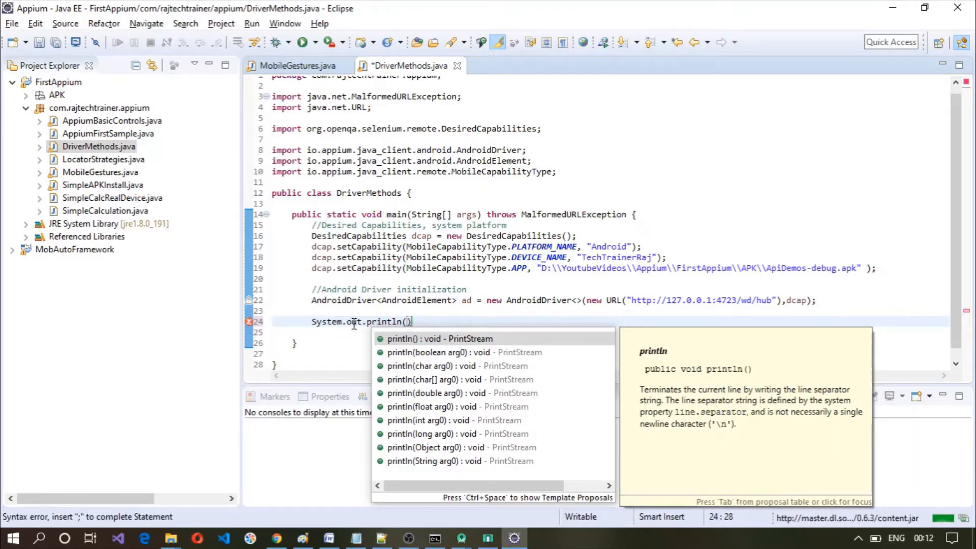
{"action": "type", "text": "ad.get"}
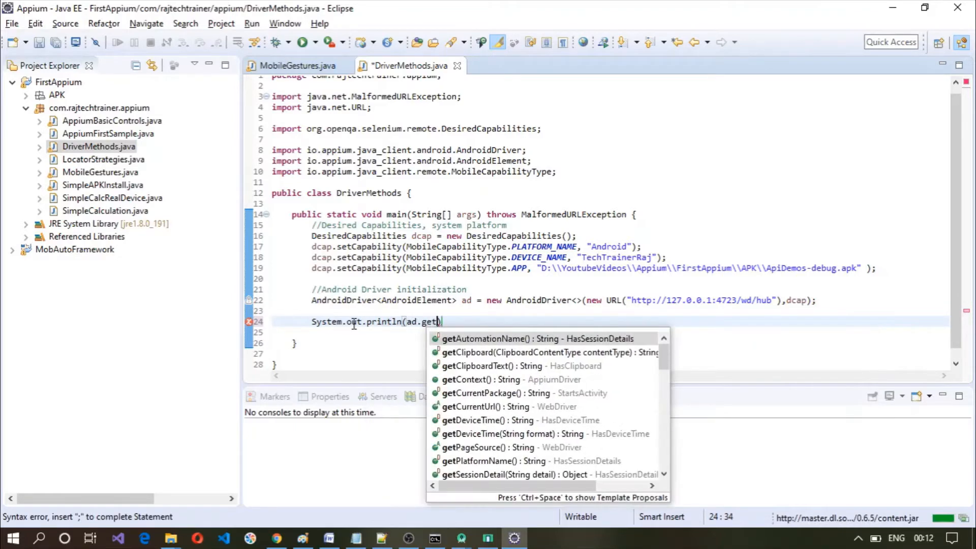
{"action": "type", "text": "currentPackage("}
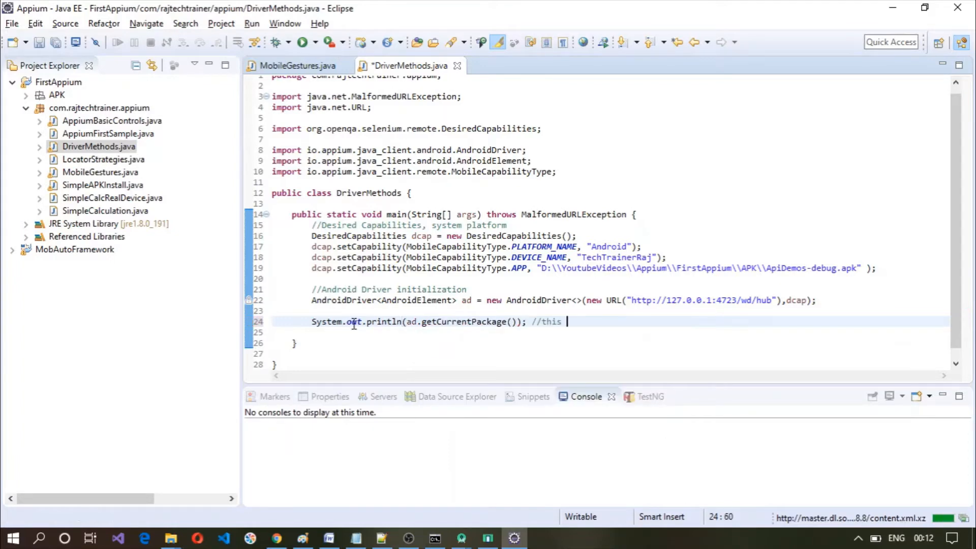
{"action": "type", "text": "will give you the packa"}
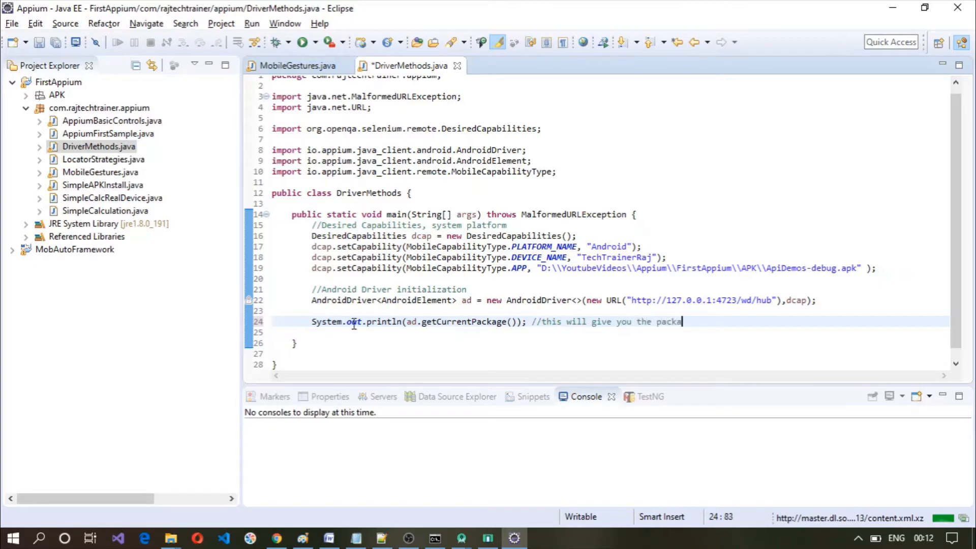
{"action": "type", "text": "ge name"}
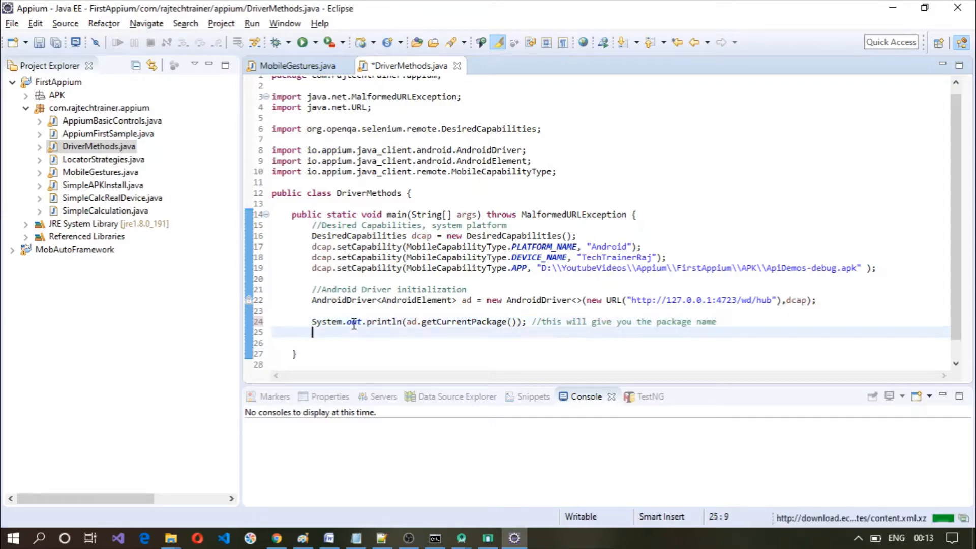
- Print ad.getContext() via the sysout template, with an explanatory comment
{"action": "type", "text": "sysout"}
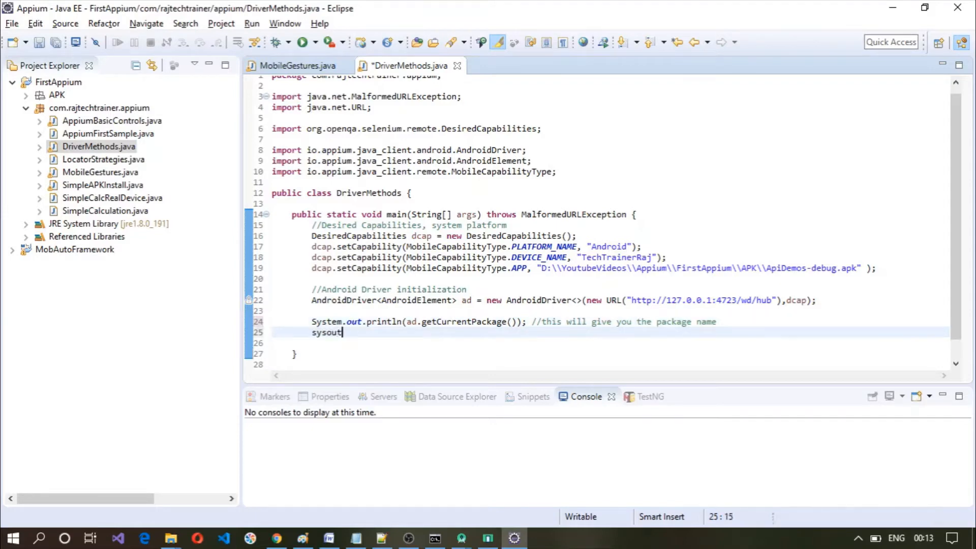
{"action": "key", "text": "Tab"}
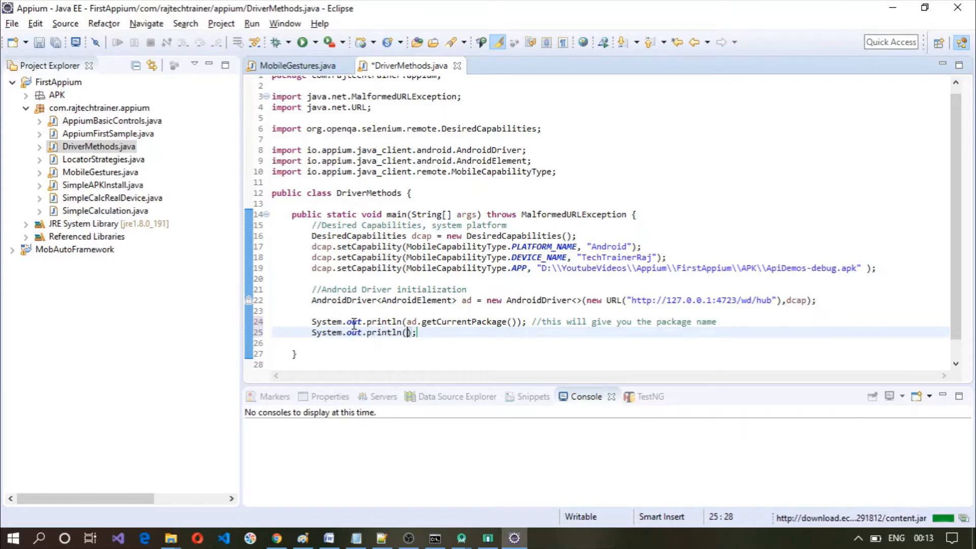
{"action": "type", "text": "ad"}
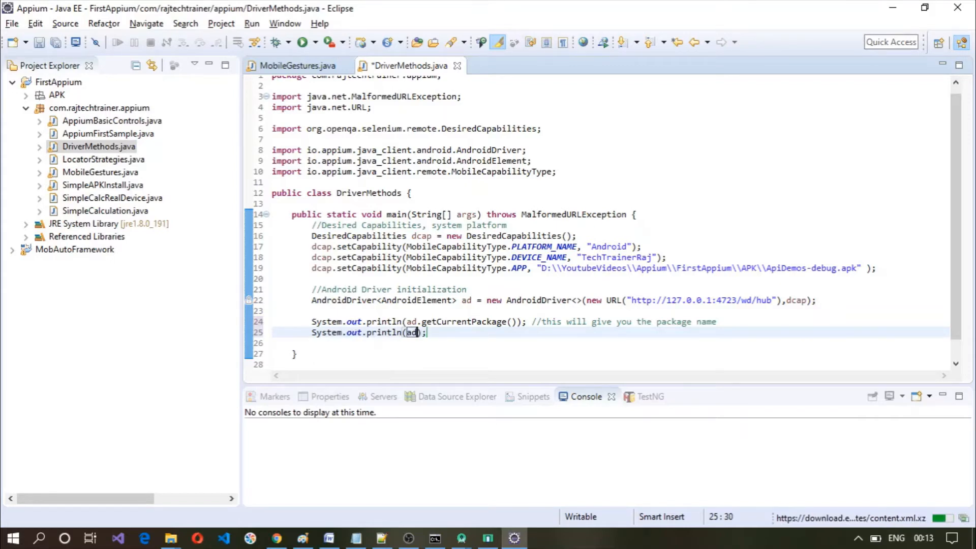
{"action": "type", "text": ".getContext("}
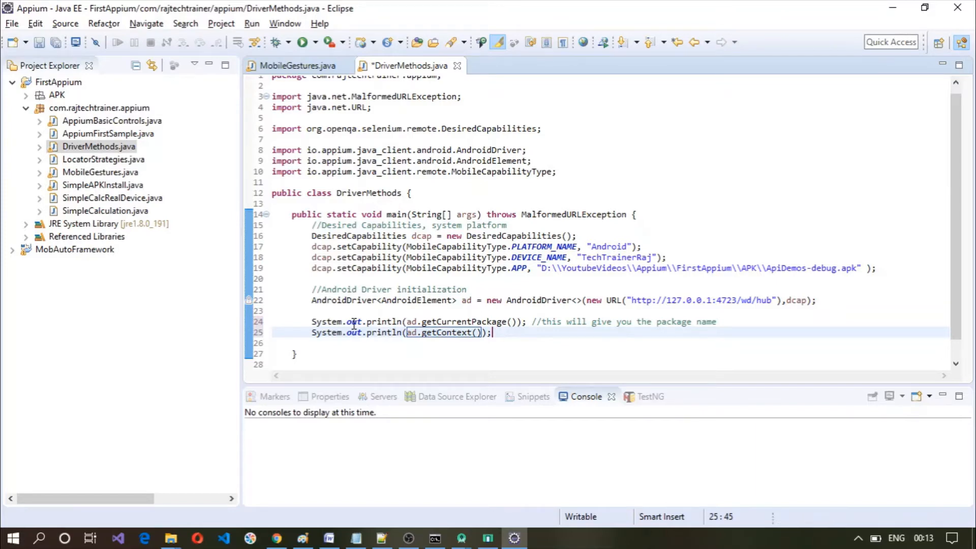
{"action": "type", "text": "//to get the context name"}
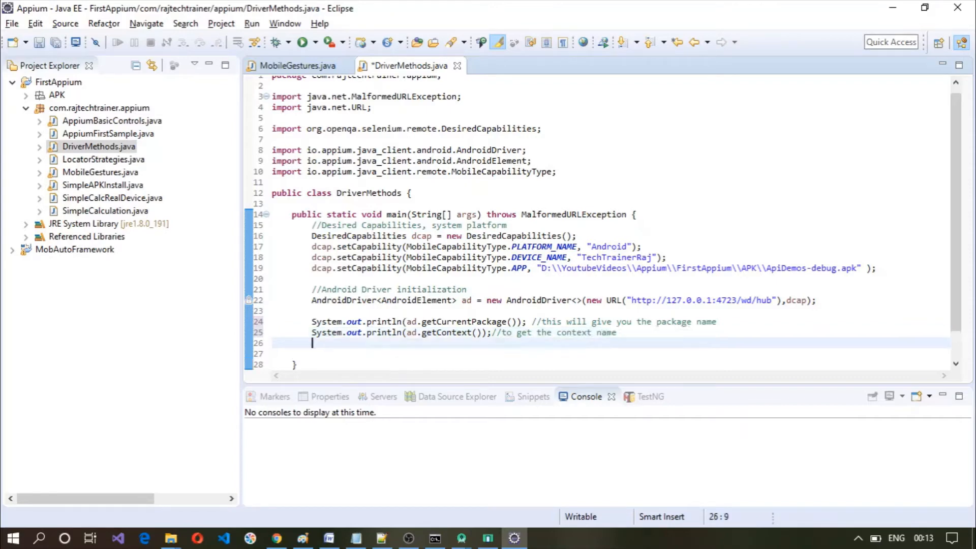
- Print ad.getOrientation(), commented as getting the orientation
{"action": "type", "text": "sysout"}
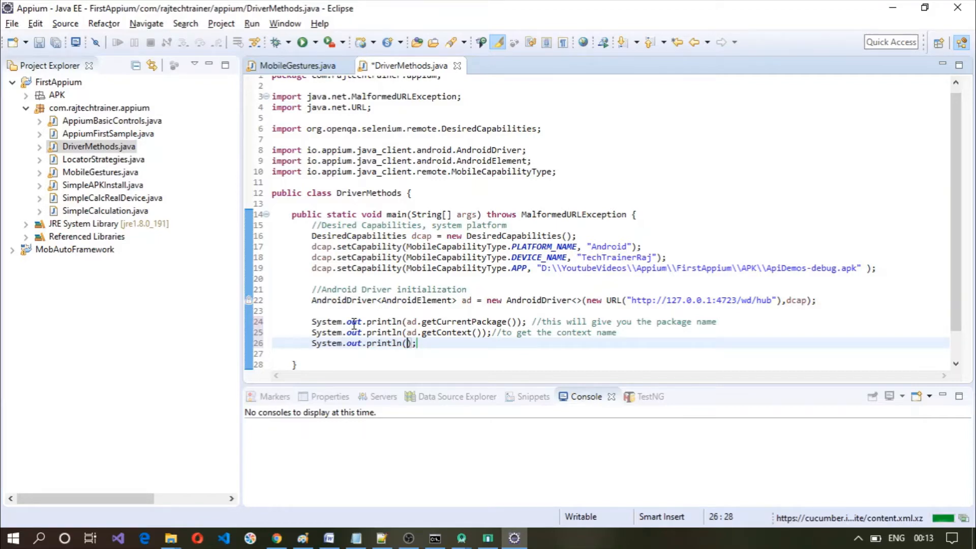
{"action": "type", "text": "ad."}
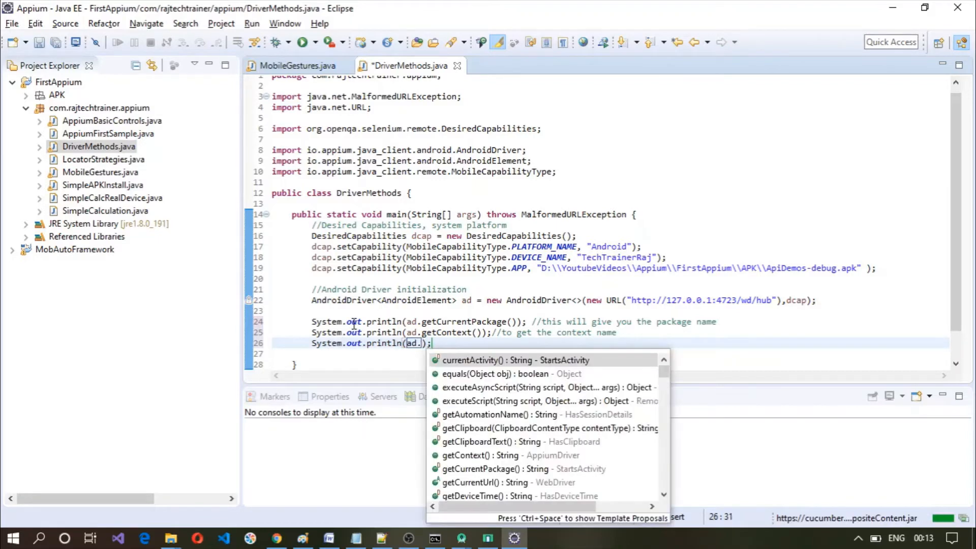
{"action": "type", "text": "getor"}
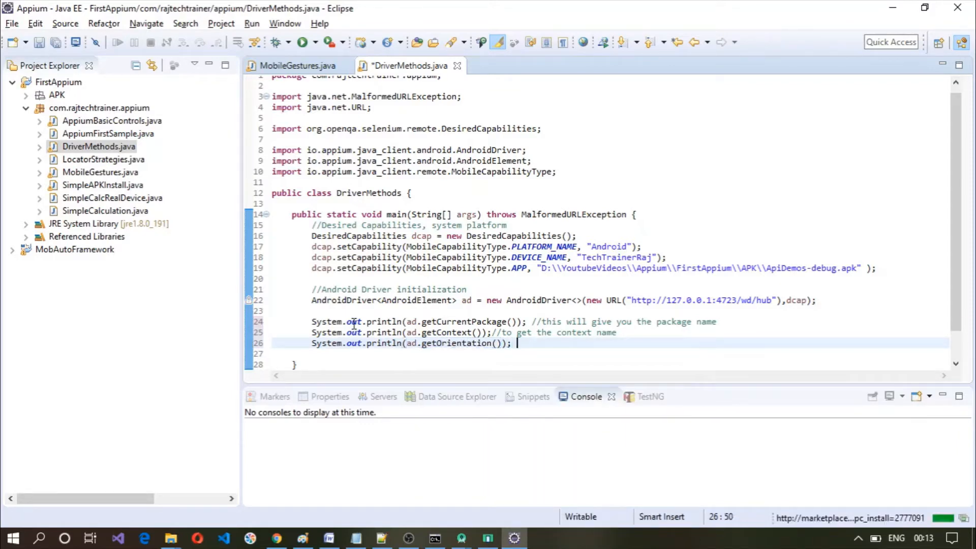
{"action": "type", "text": "//to get the orientation"}
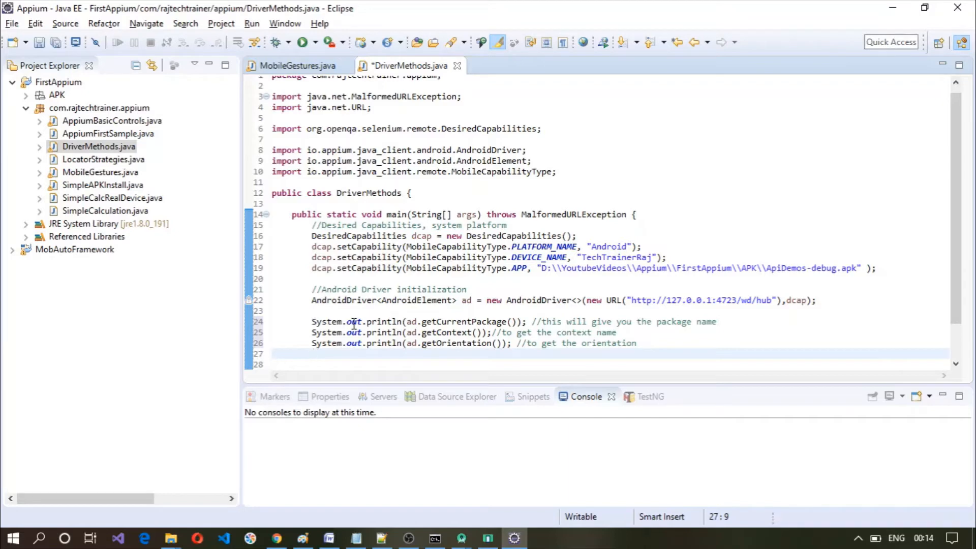
- Write System.out.println(ad.currentActivity()); commented //to get the current activity
{"action": "type", "text": "sys"}
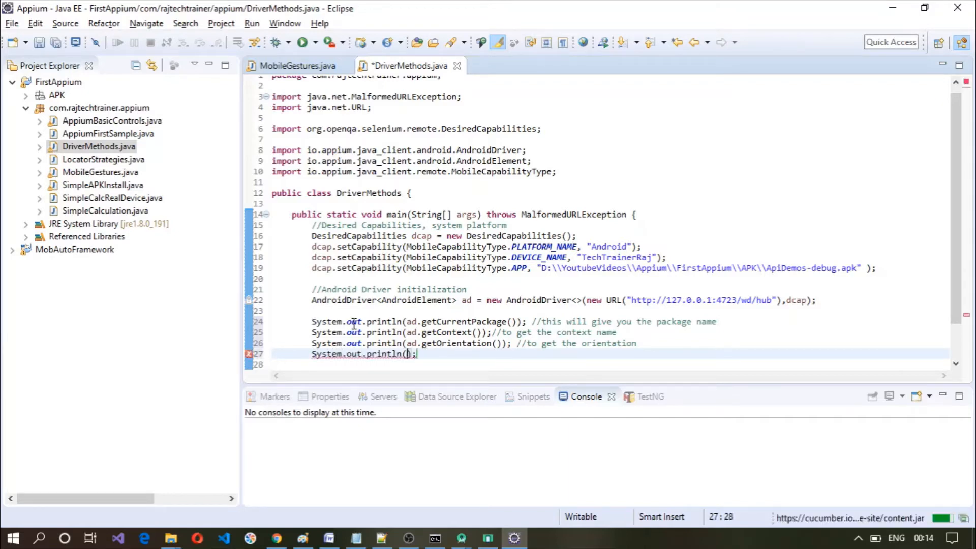
{"action": "type", "text": "ad."}
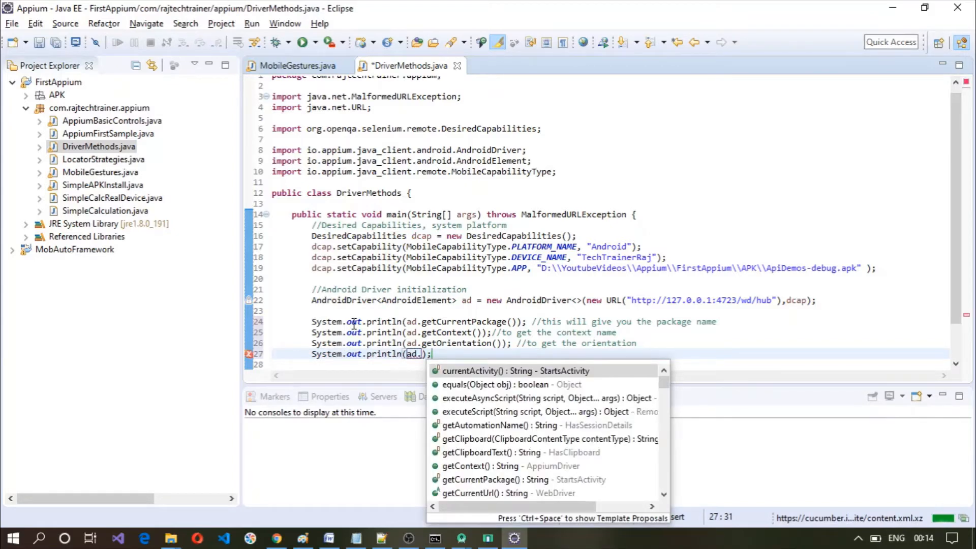
{"action": "type", "text": "currentActivity("}
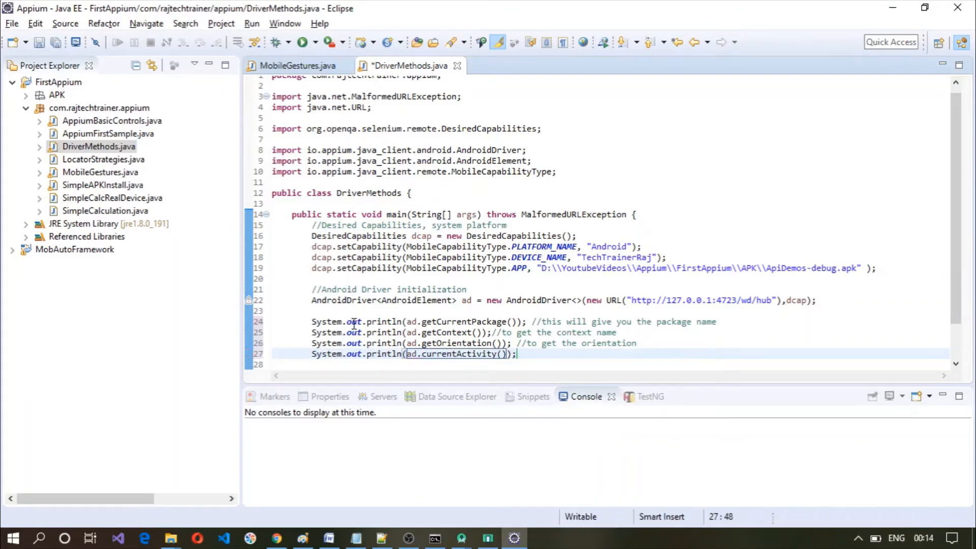
{"action": "type", "text": "//to get the c"}
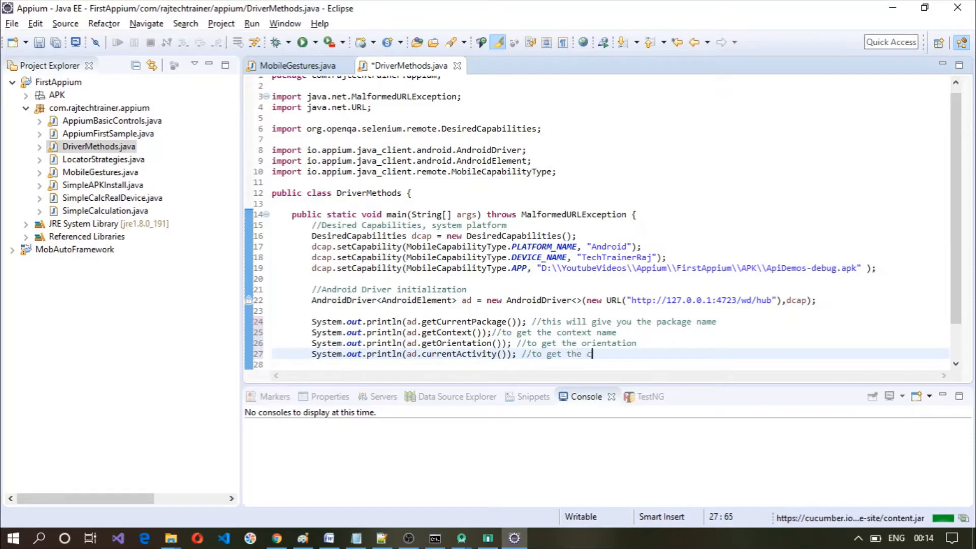
{"action": "type", "text": "urrent activ"}
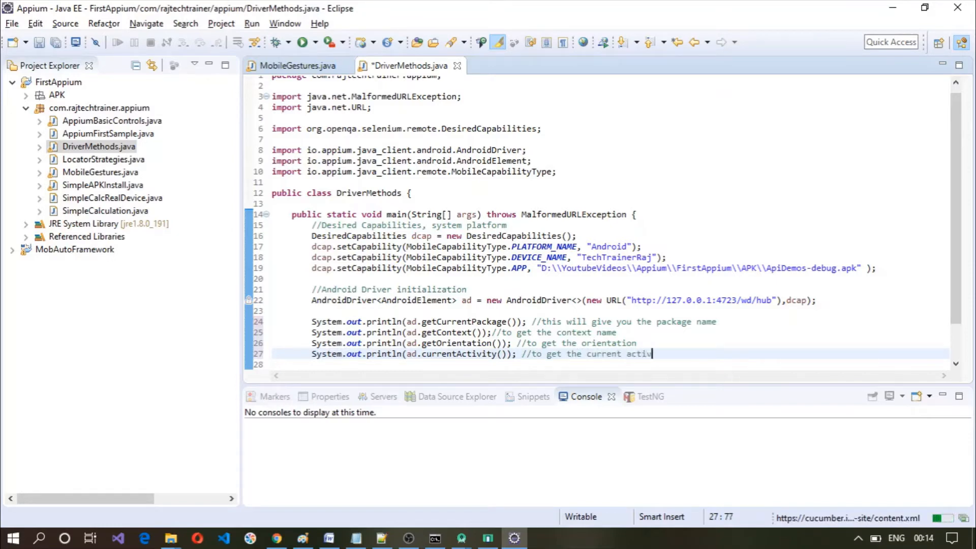
{"action": "type", "text": "ity"}
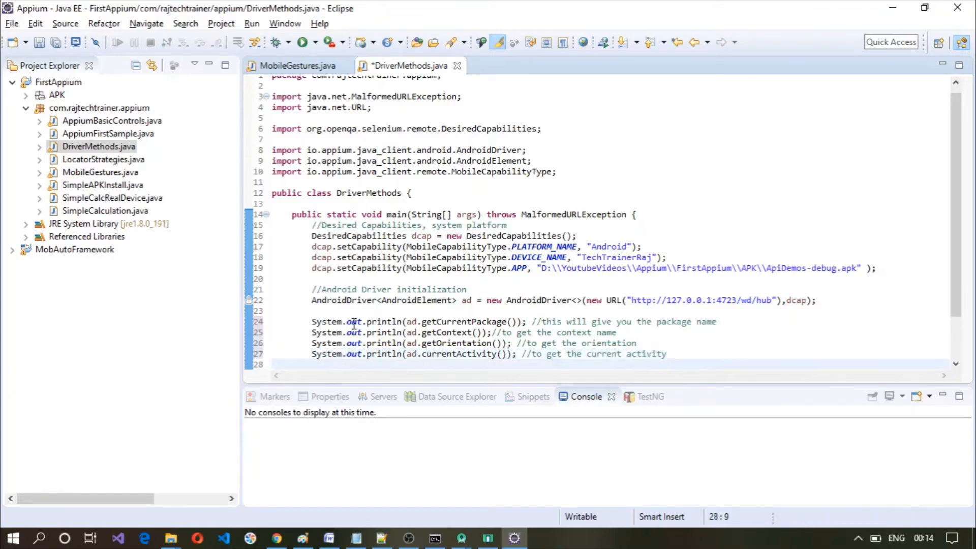
- Write System.out.println(ad.getBatteryInfo().getState()); commented as getting the battery information
{"action": "type", "text": "System"}
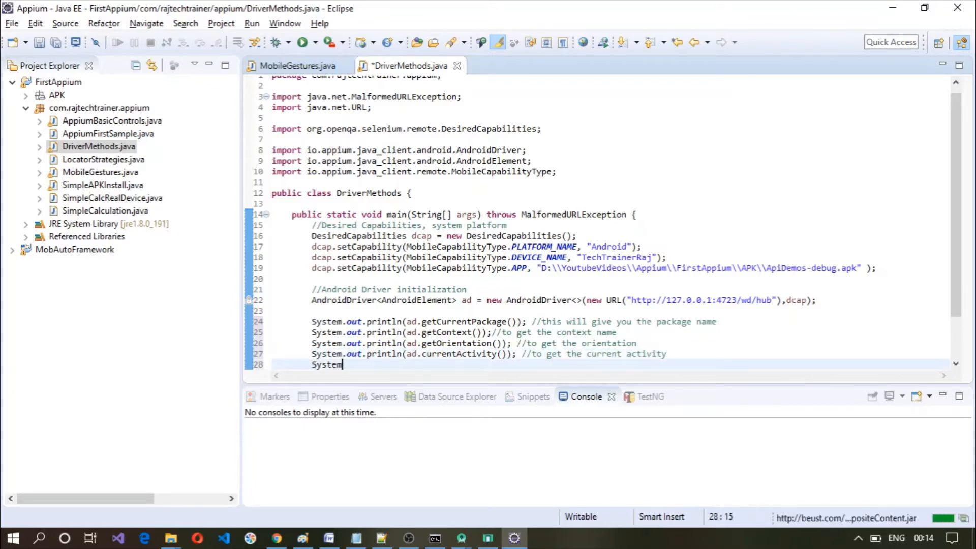
{"action": "type", "text": ".ou"}
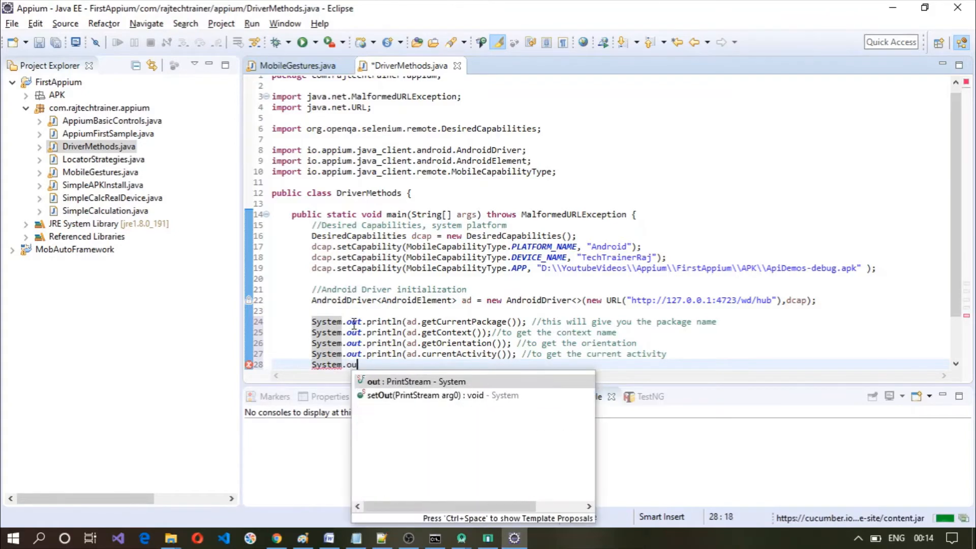
{"action": "type", "text": ".prin"}
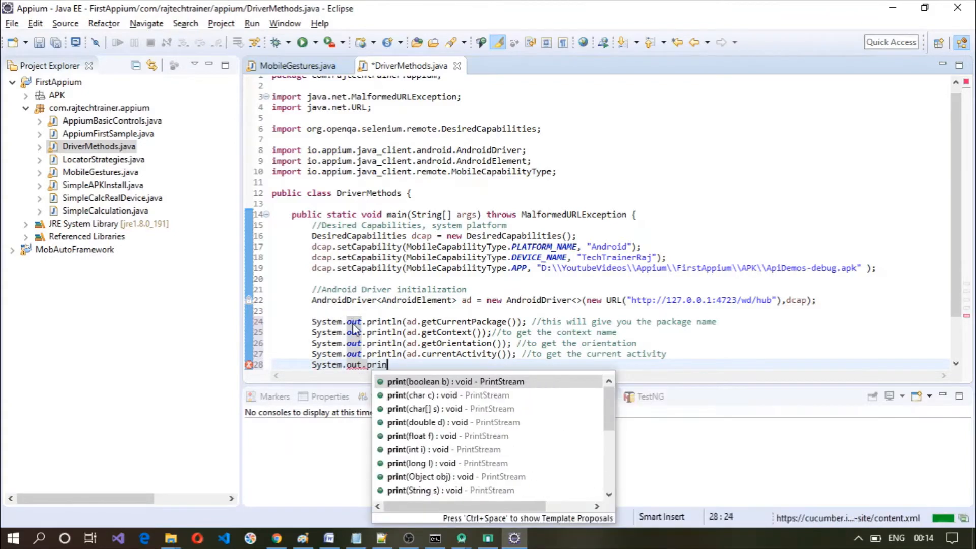
{"action": "type", "text": "tln()"}
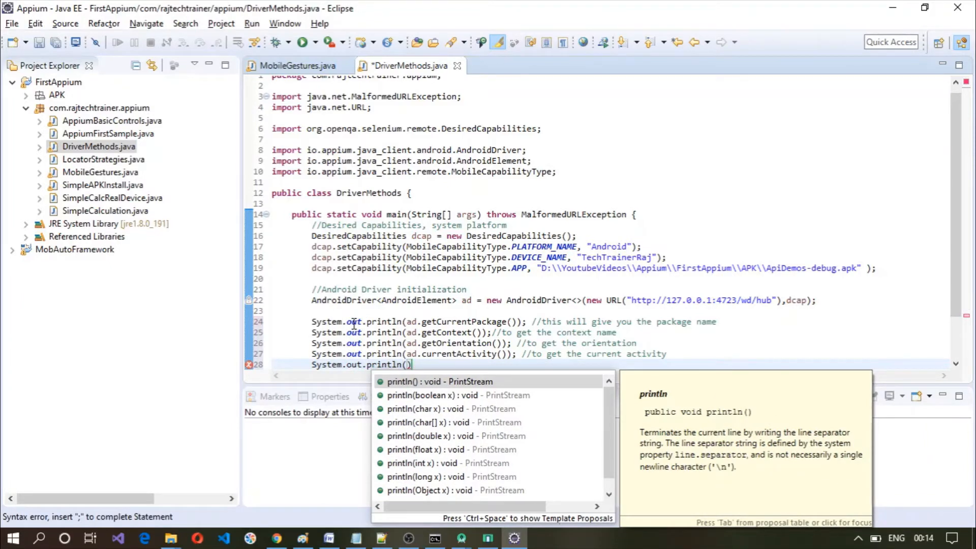
{"action": "type", "text": "ad."}
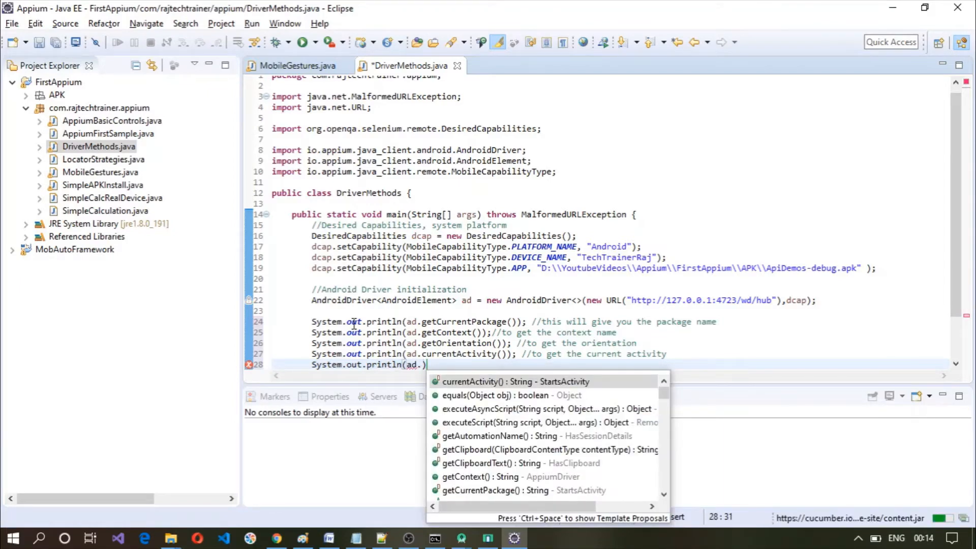
{"action": "type", "text": "getbatteryInfo("}
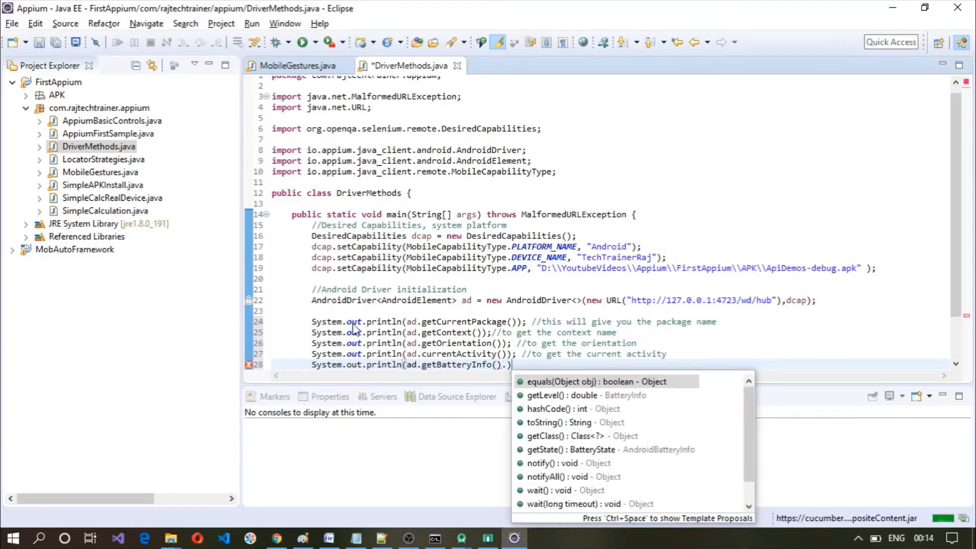
{"action": "type", "text": ".get"}
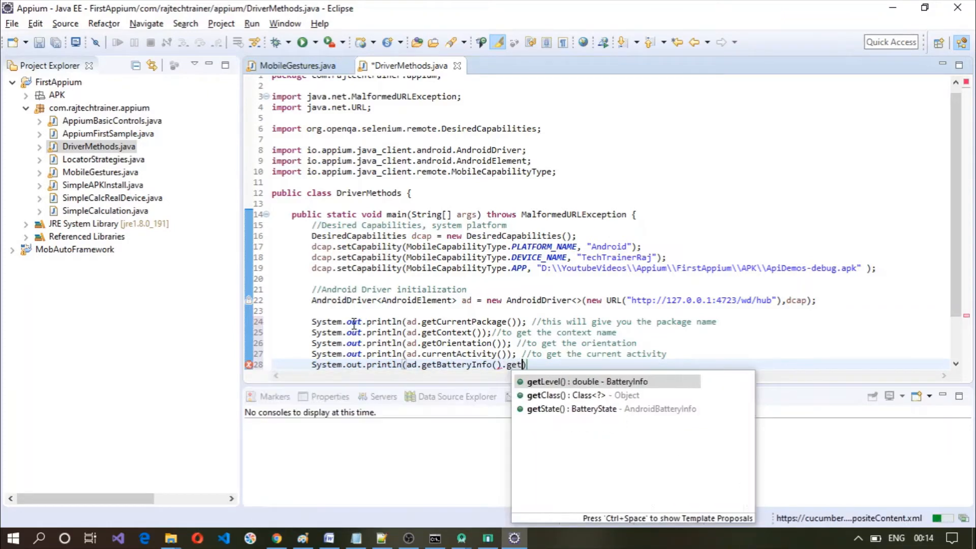
{"action": "left_click", "coordinate": [557, 409]}
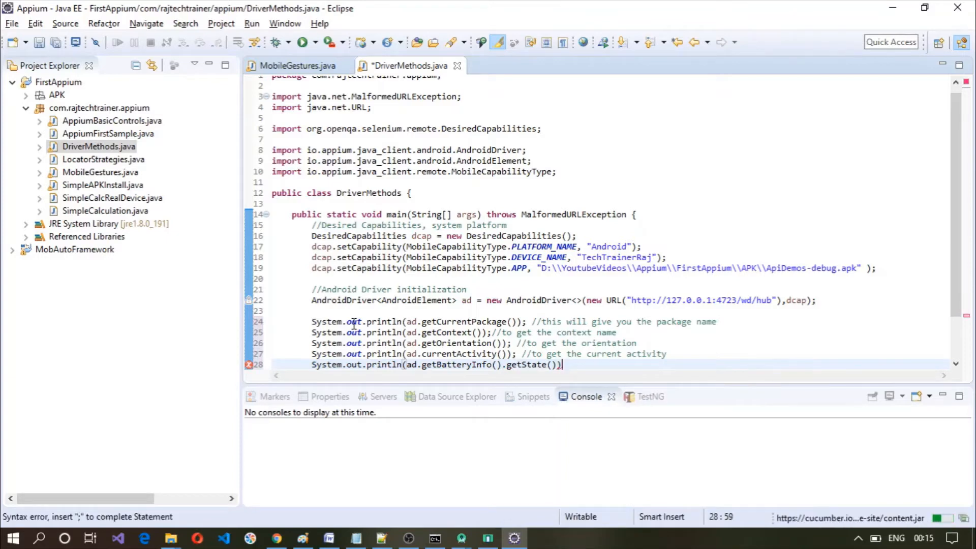
{"action": "type", "text": "//to get the battery information"}
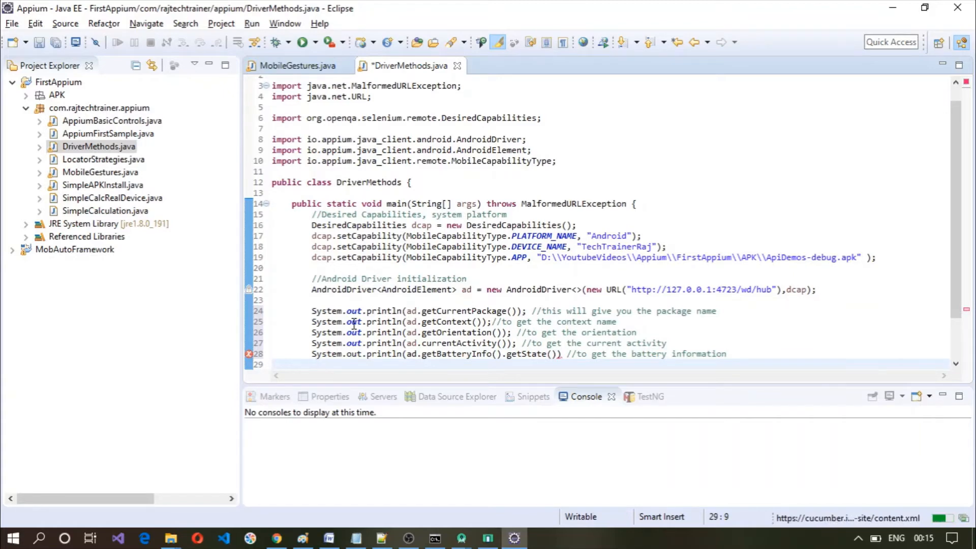
- Write System.out.println(ad.isDeviceLocked());
{"action": "type", "text": "System"}
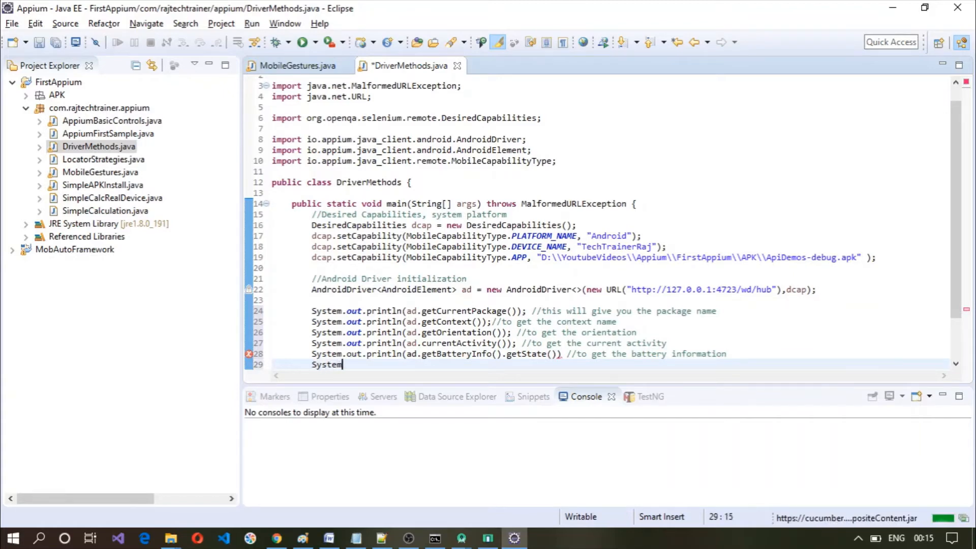
{"action": "type", "text": ".out"}
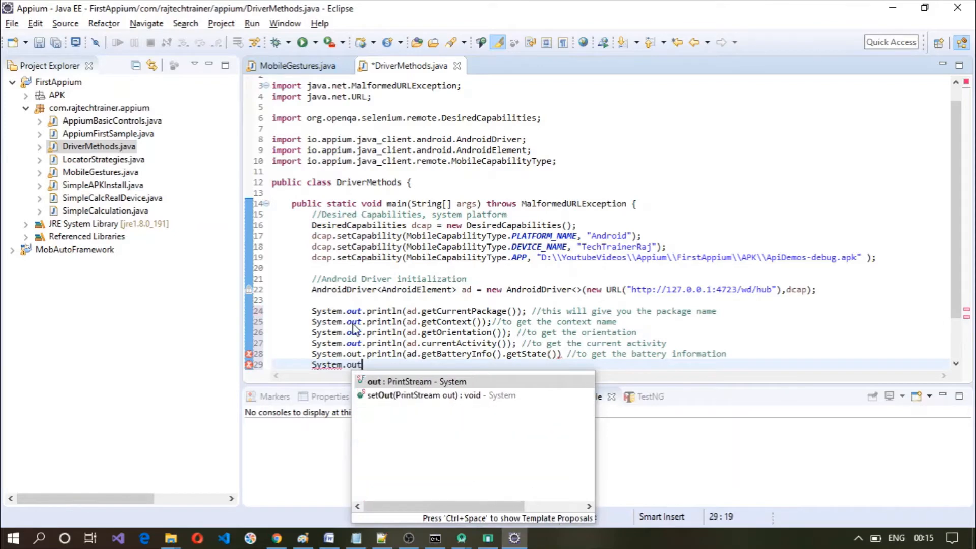
{"action": "type", "text": ".pri"}
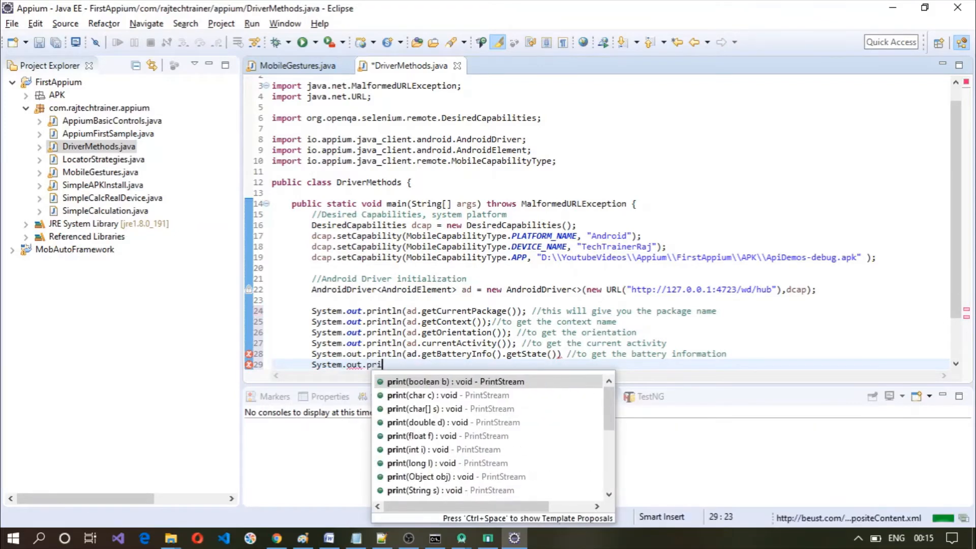
{"action": "type", "text": "ntln("}
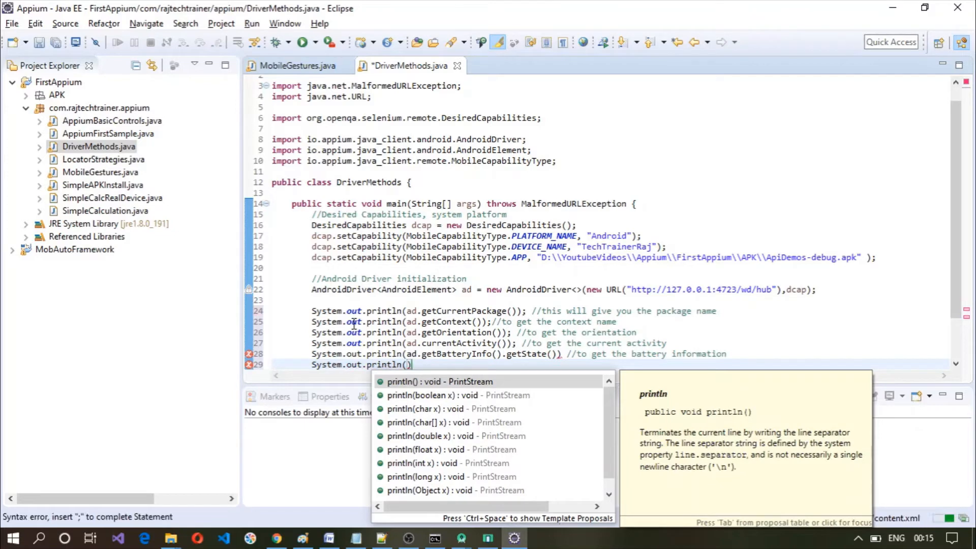
{"action": "type", "text": "a"}
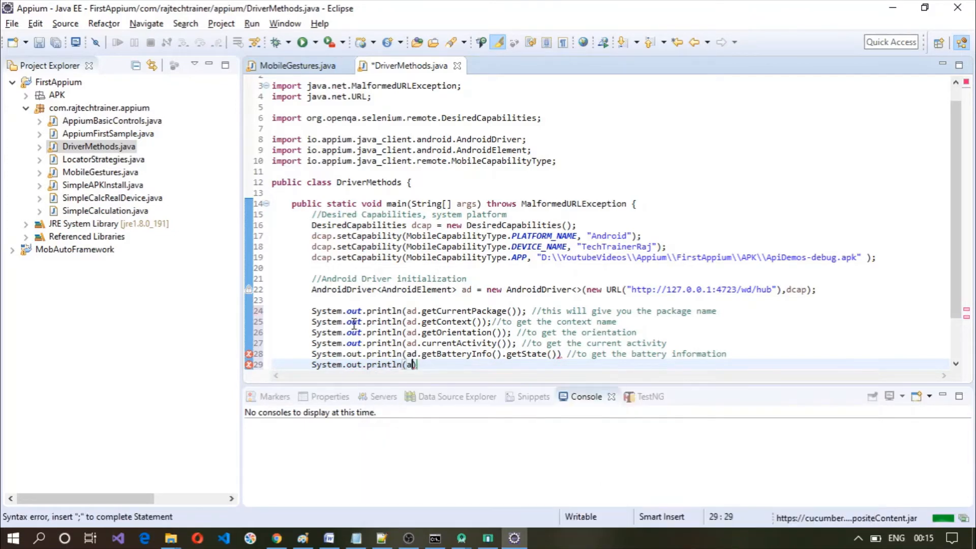
{"action": "type", "text": "."}
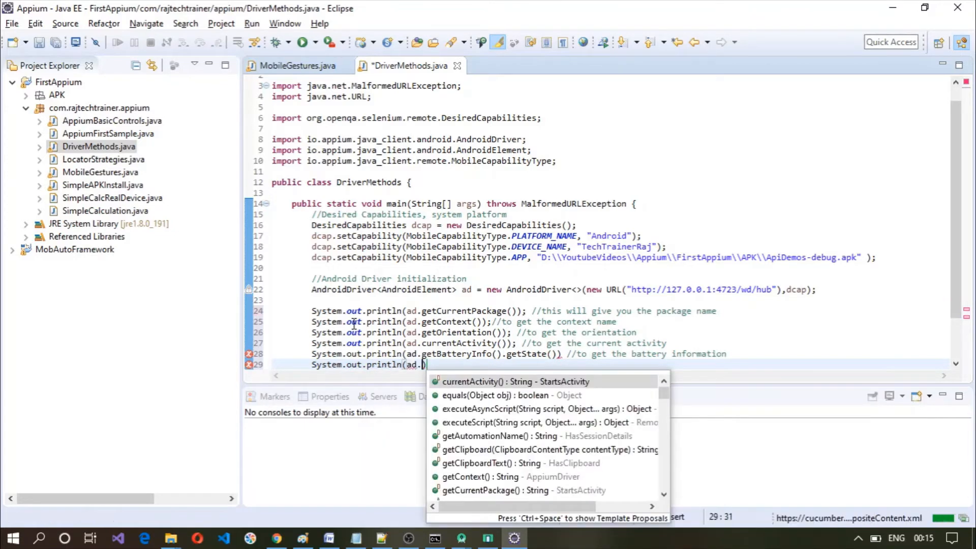
{"action": "type", "text": "isdeviceLocked("}
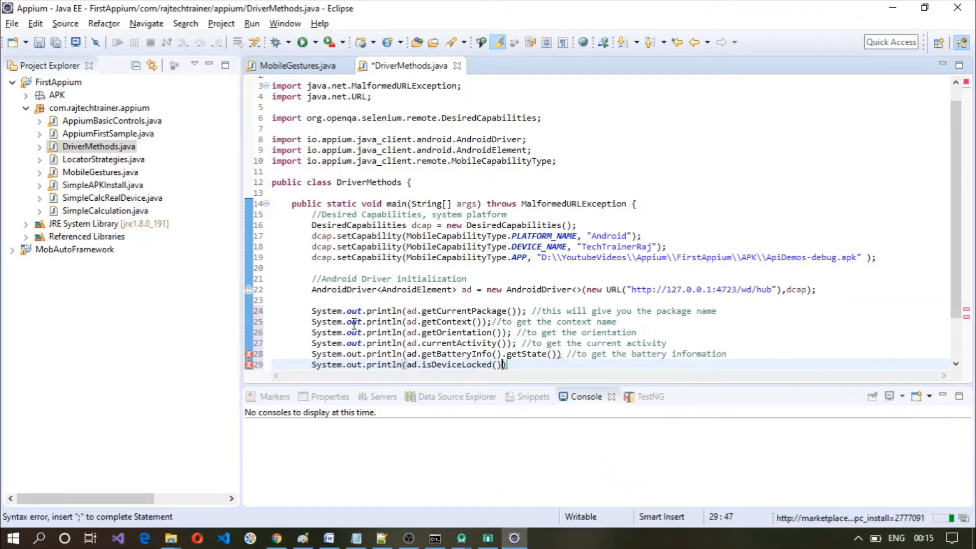
{"action": "type", "text": ")"}
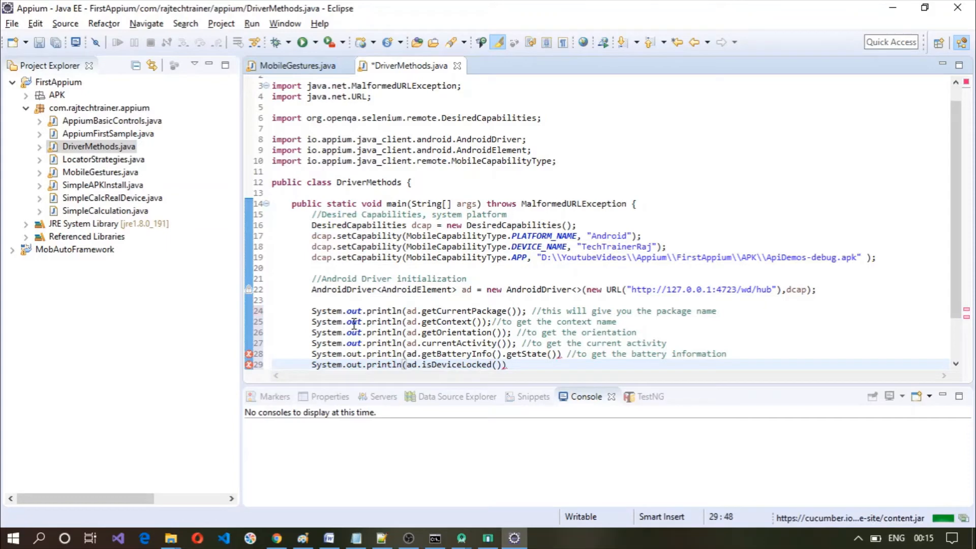
{"action": "type", "text": ";"}
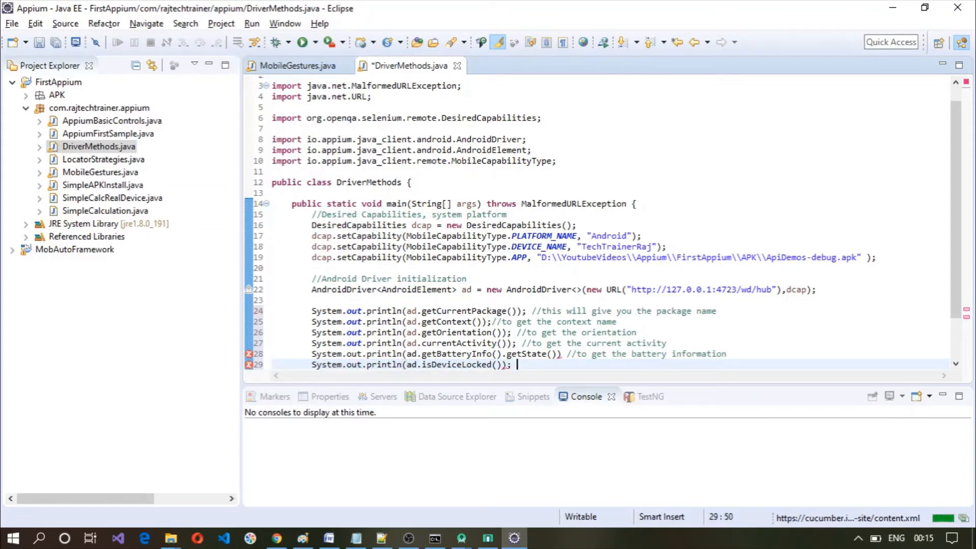
- Comment the line as //to check if the device is locked
{"action": "type", "text": "//to"}
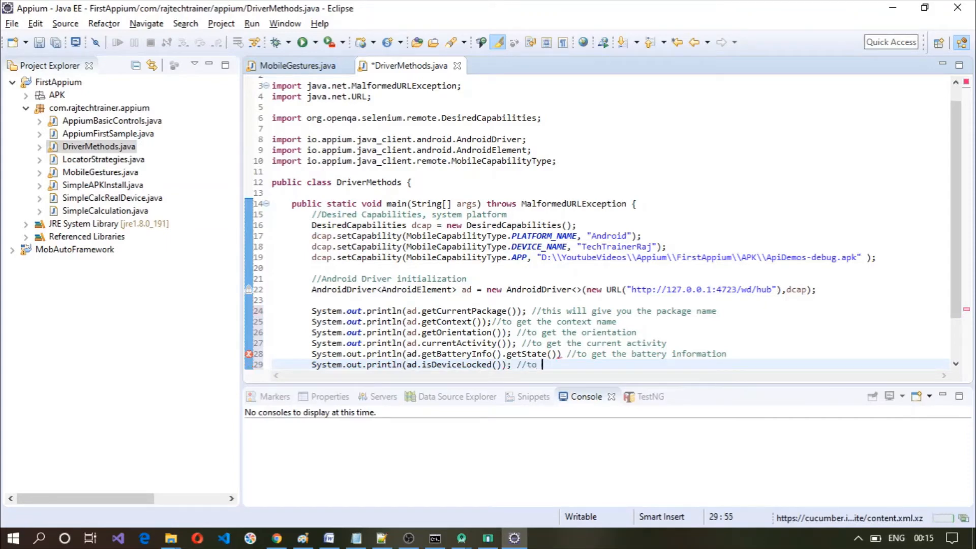
{"action": "type", "text": "check if the device"}
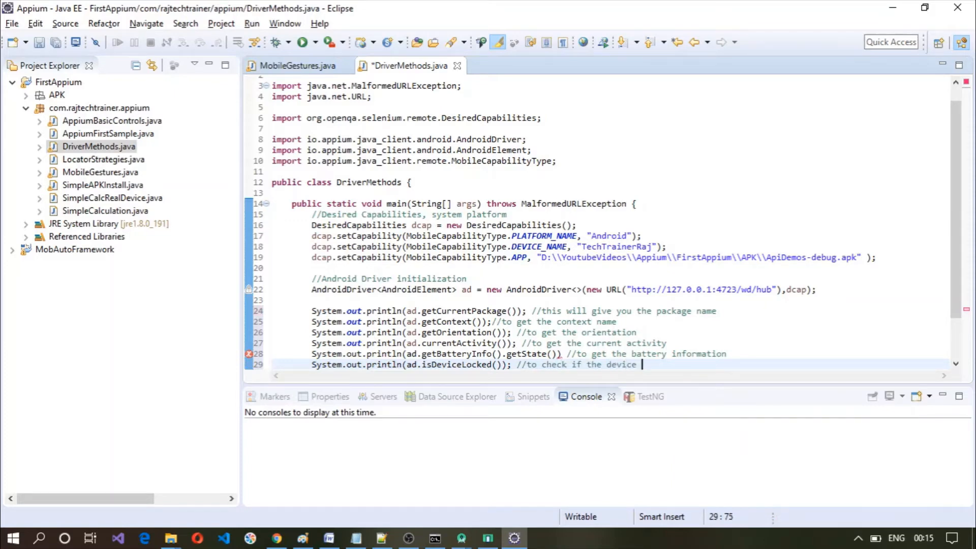
{"action": "type", "text": "is locked"}
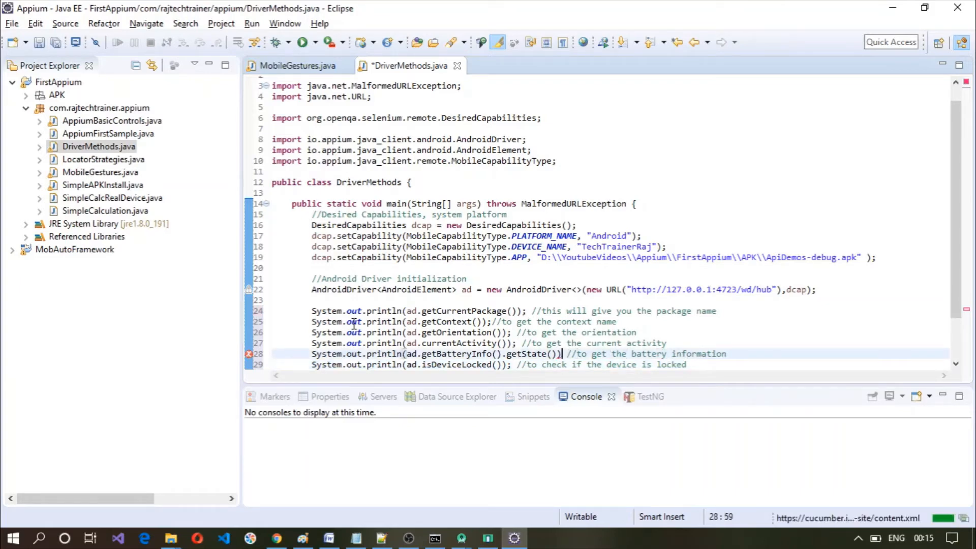
- Begin a println with ad.location().getAltitude() followed by a concatenation
{"action": "type", "text": ";"}
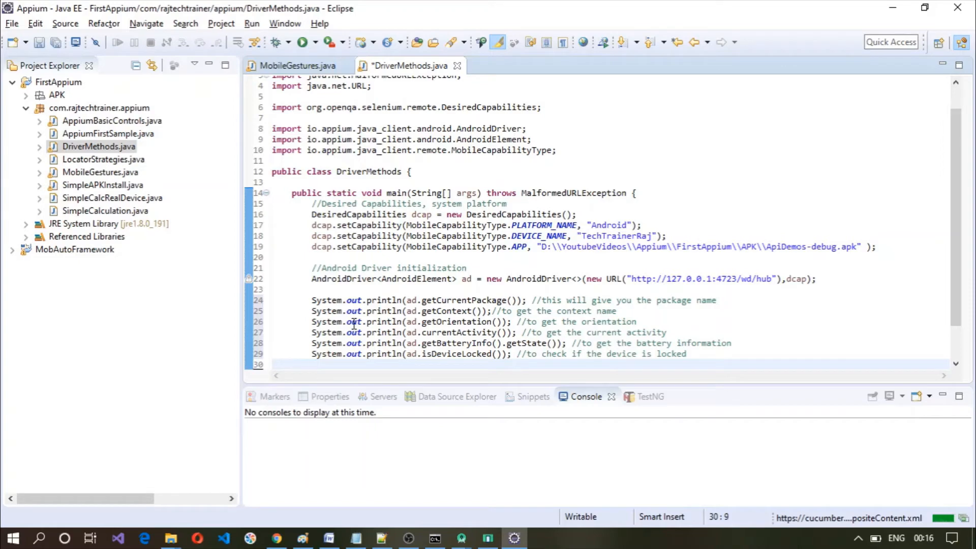
{"action": "type", "text": "sys"}
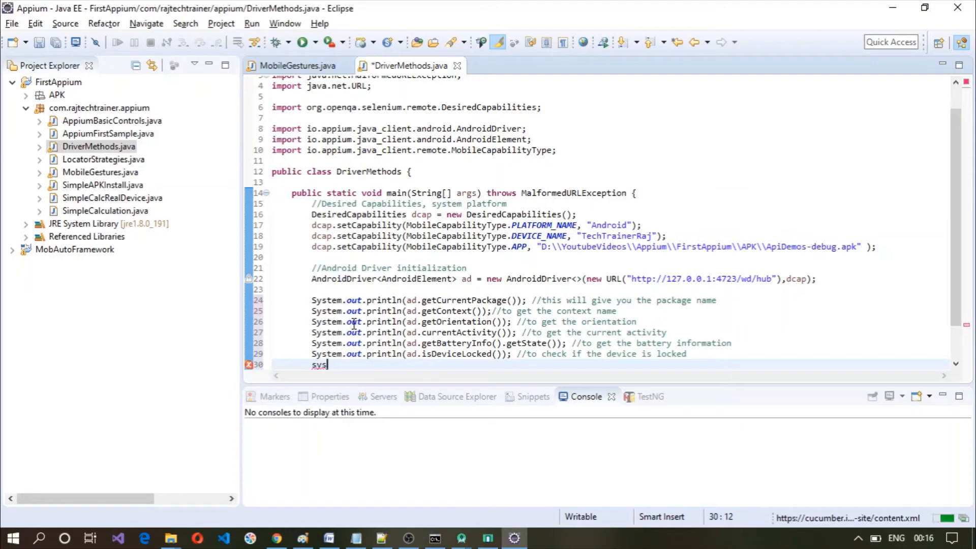
{"action": "type", "text": "out.println();"}
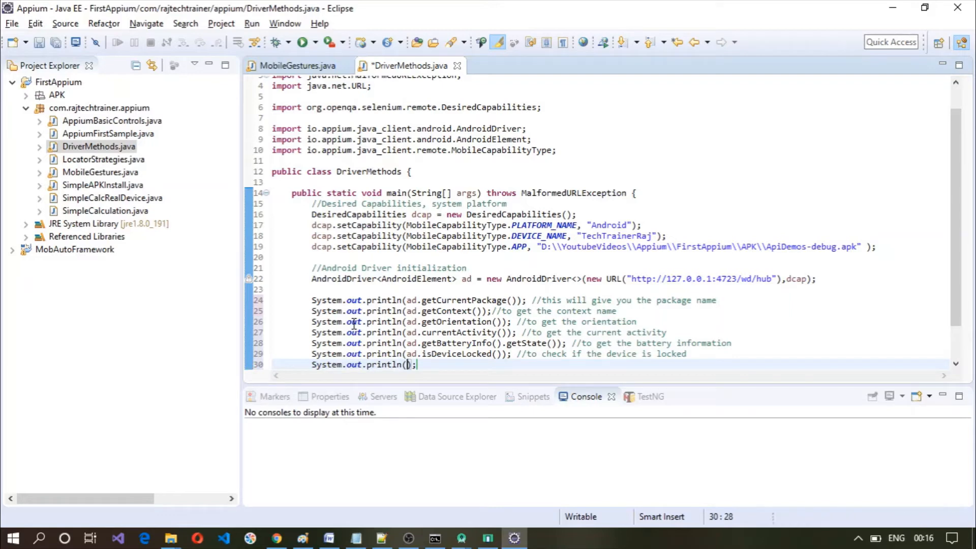
{"action": "type", "text": "ad."}
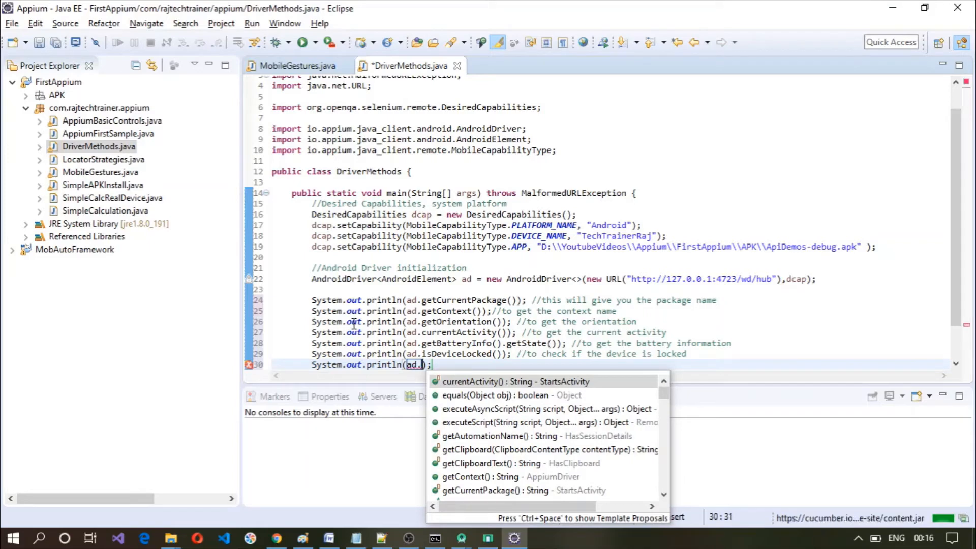
{"action": "type", "text": "location()"}
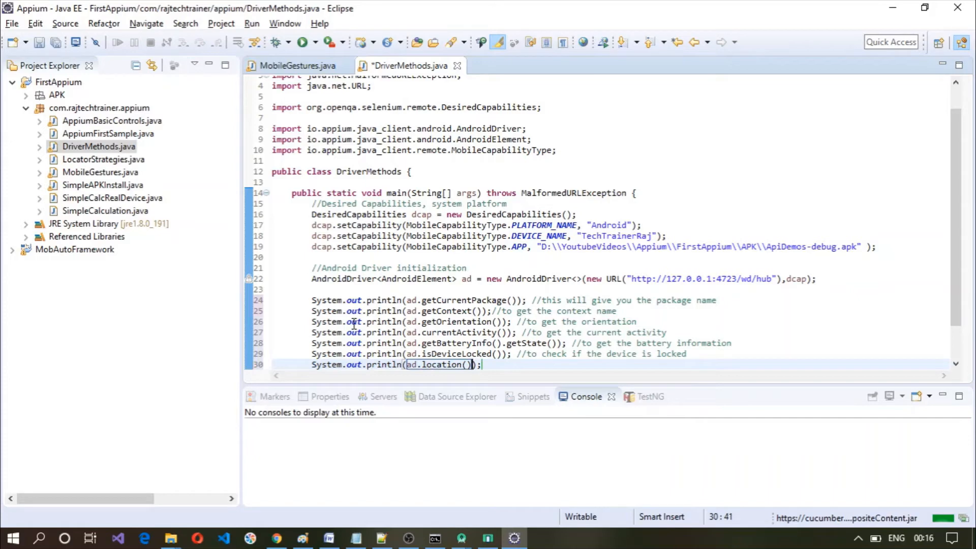
{"action": "type", "text": "."}
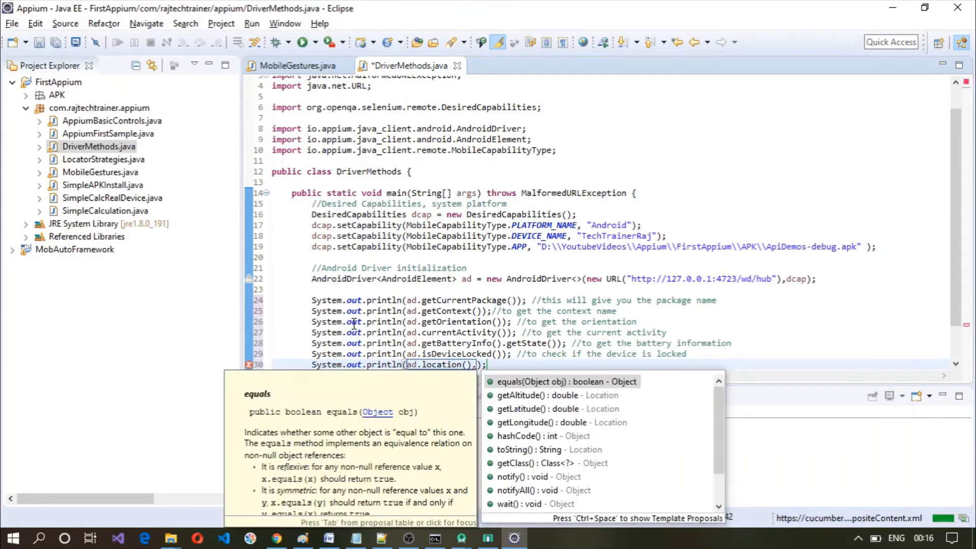
{"action": "type", "text": ".get"}
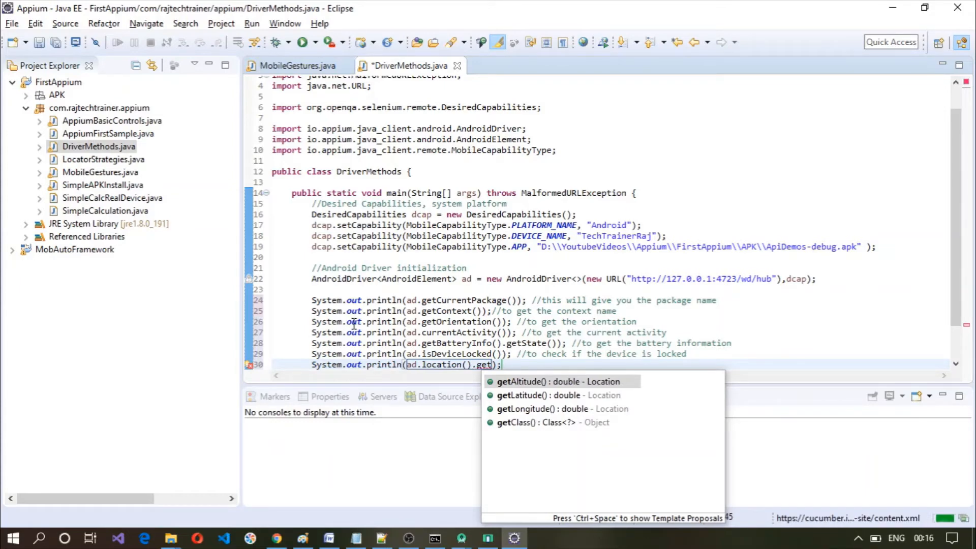
{"action": "left_click", "coordinate": [525, 382]}
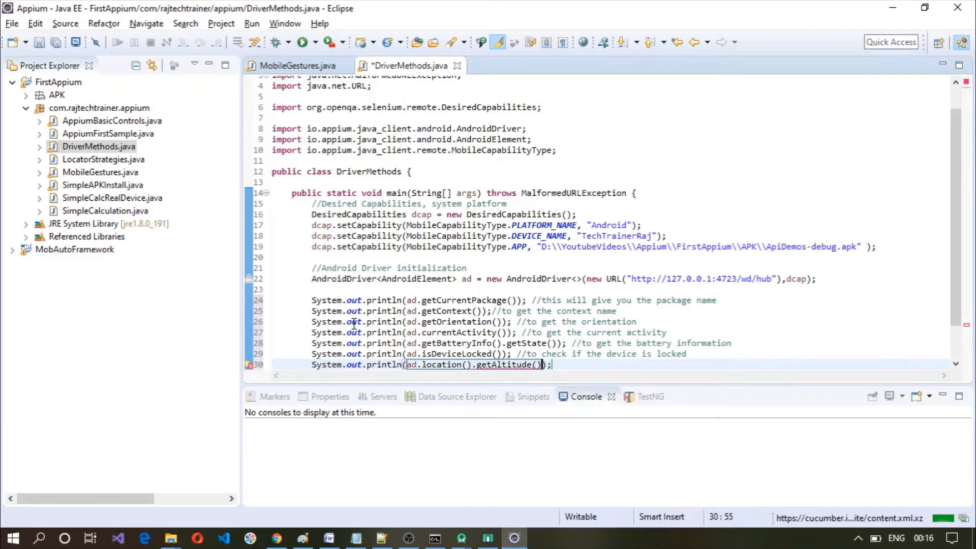
{"action": "type", "text": "+ \""}
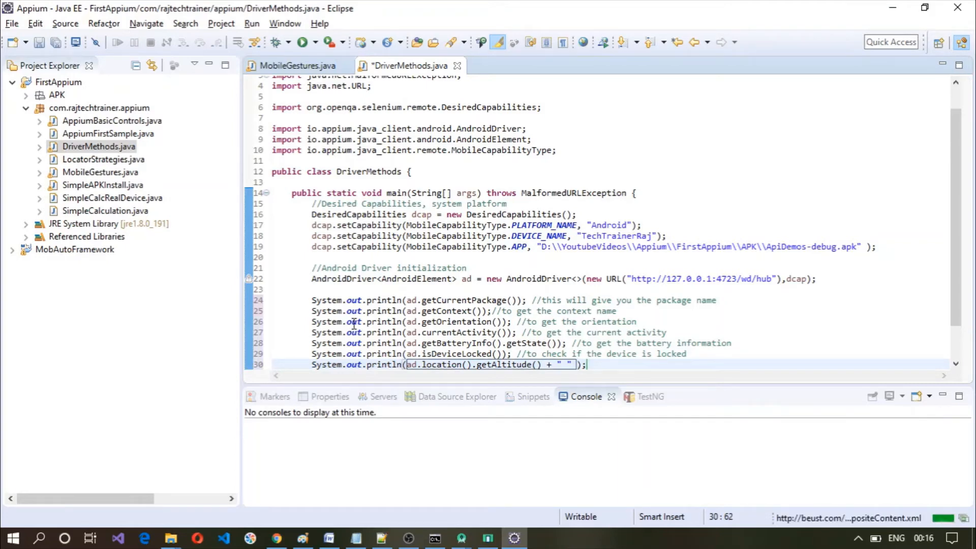
- Append ad.location().getLatitude() and getLongitude() to the same print statement
{"action": "type", "text": "ad,"}
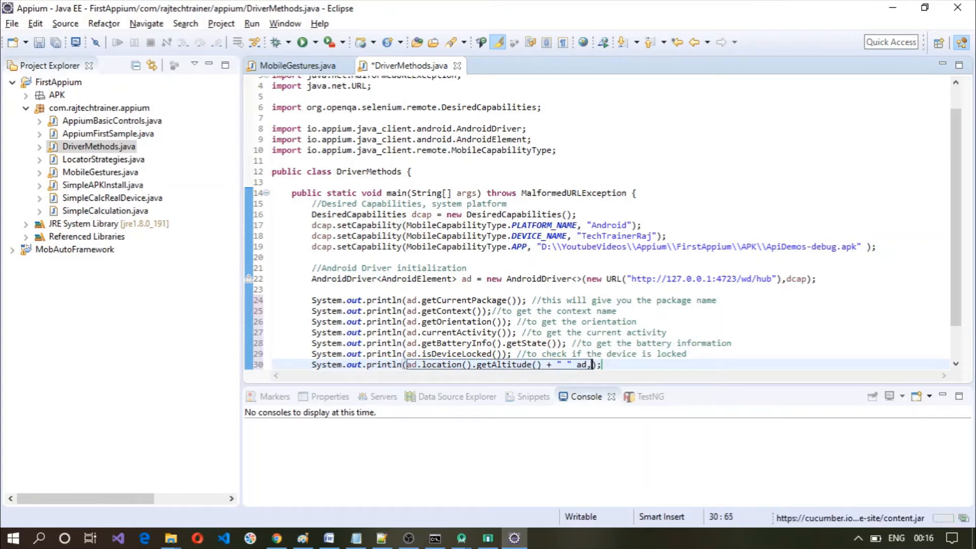
{"action": "type", "text": "."}
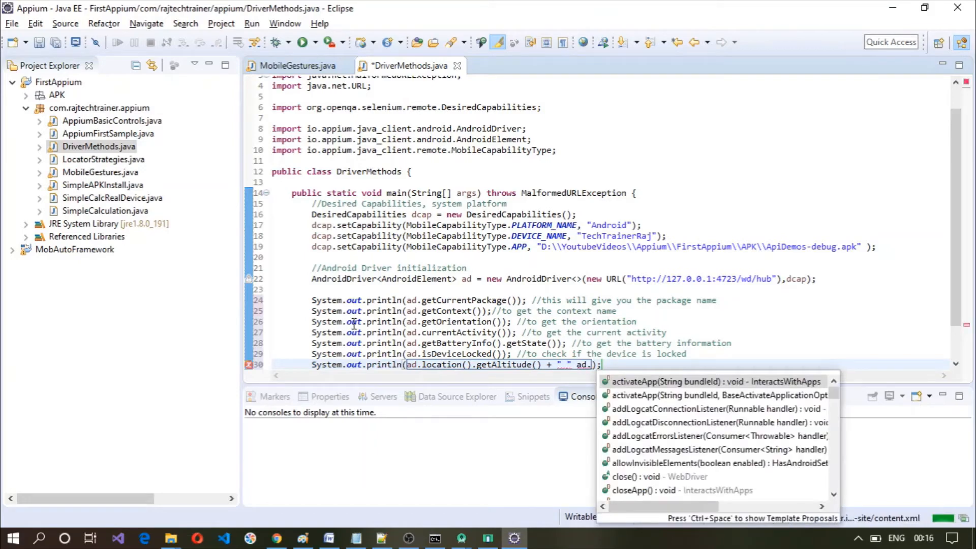
{"action": "key", "text": "Escape"}
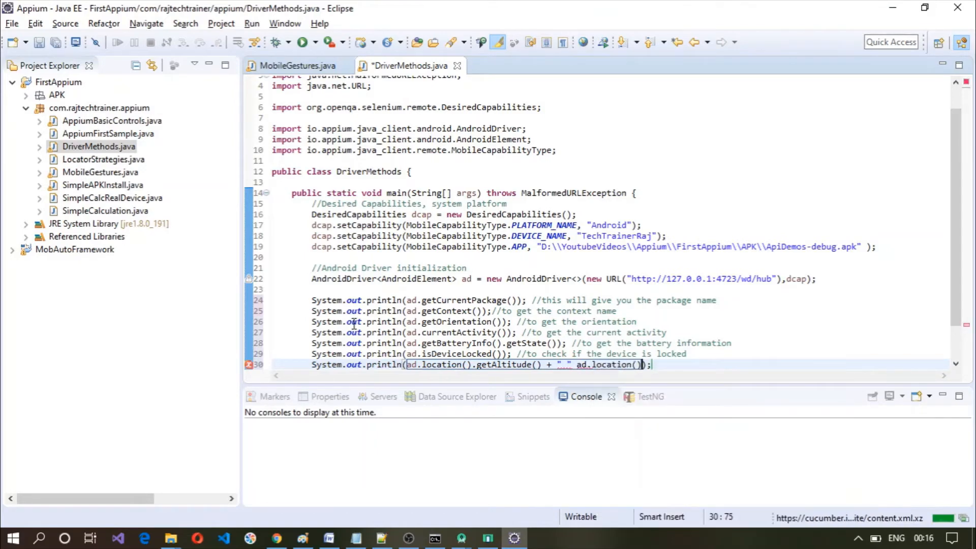
{"action": "type", "text": "."}
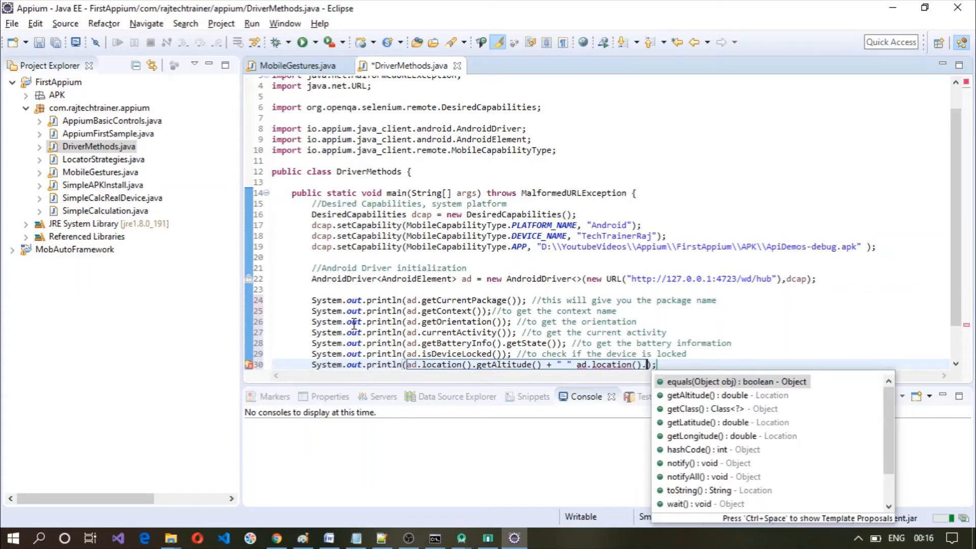
{"action": "type", "text": "getl"}
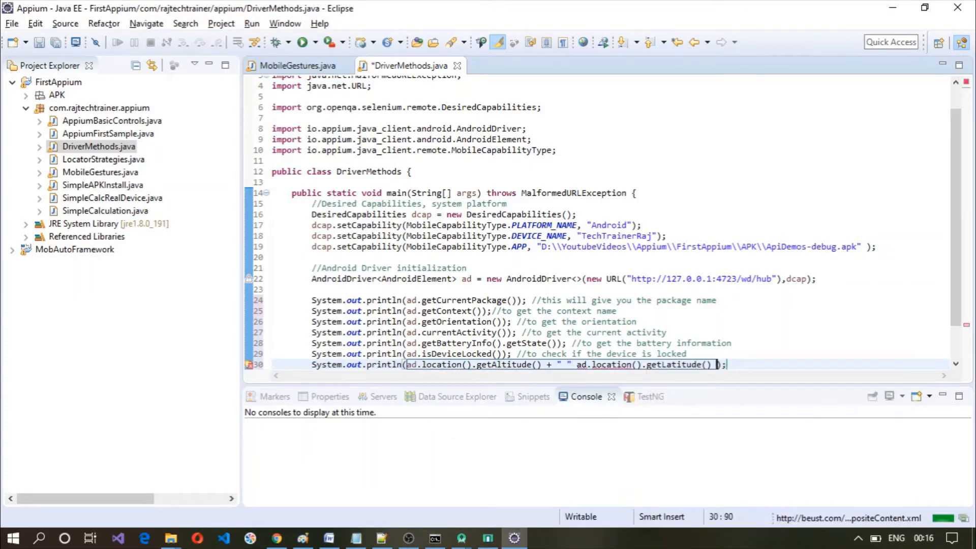
{"action": "type", "text": "+ \" \" +"}
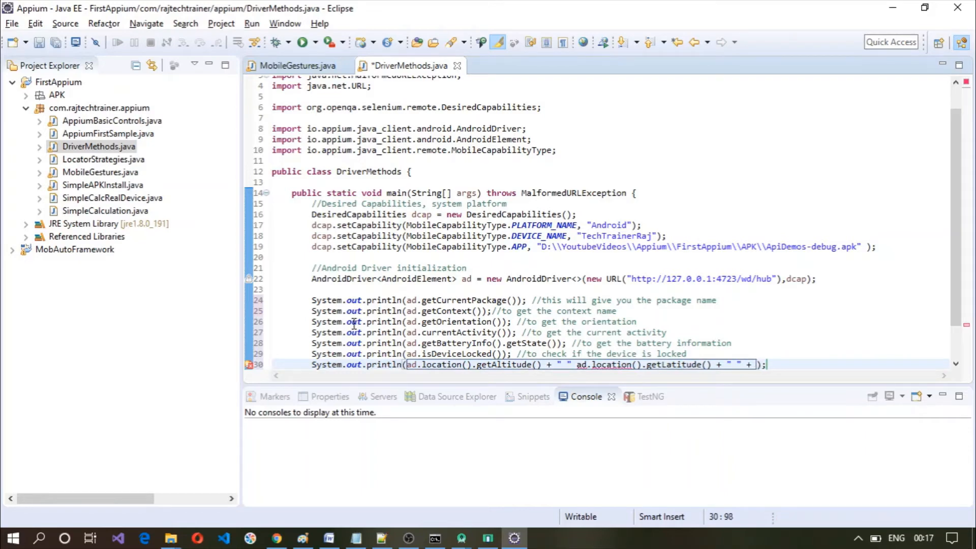
{"action": "type", "text": "ad.location("}
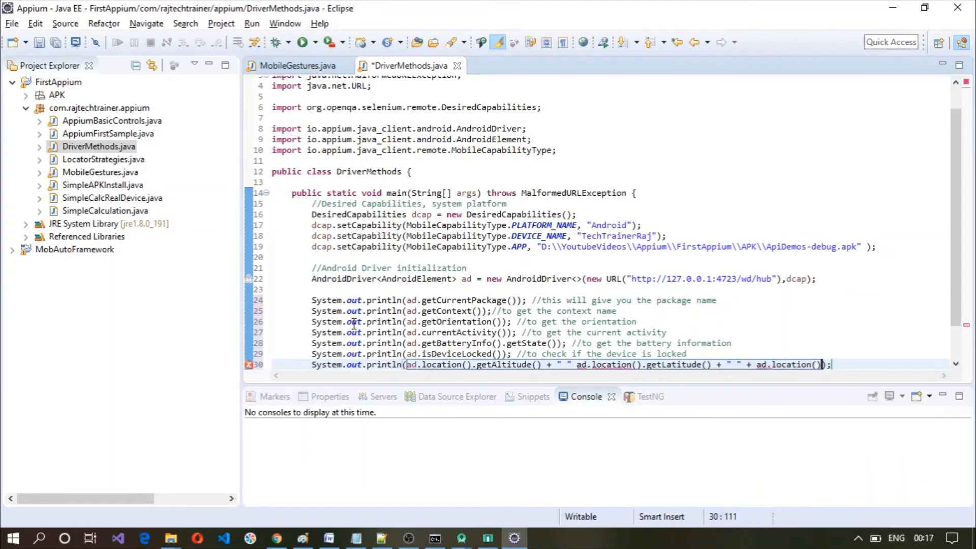
{"action": "type", "text": "."}
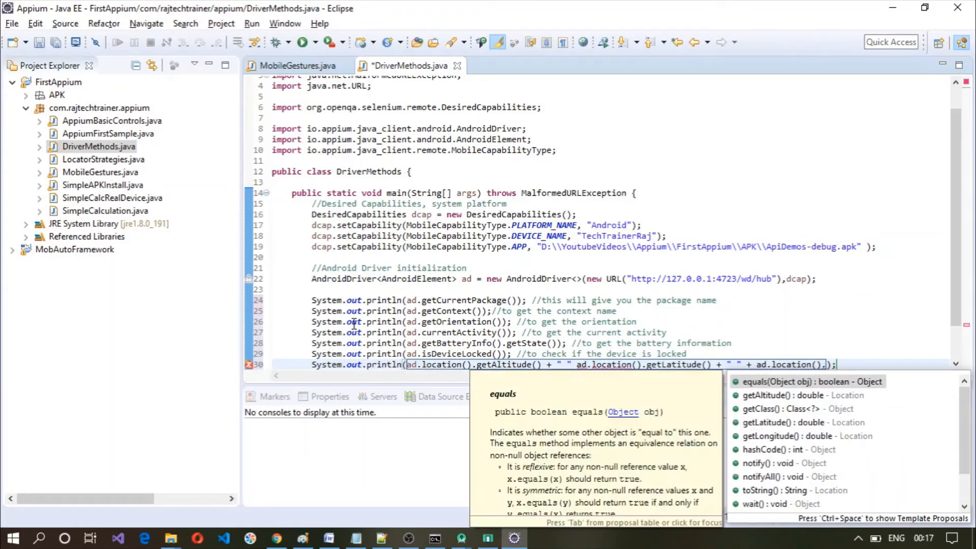
{"action": "type", "text": "getLongitude("}
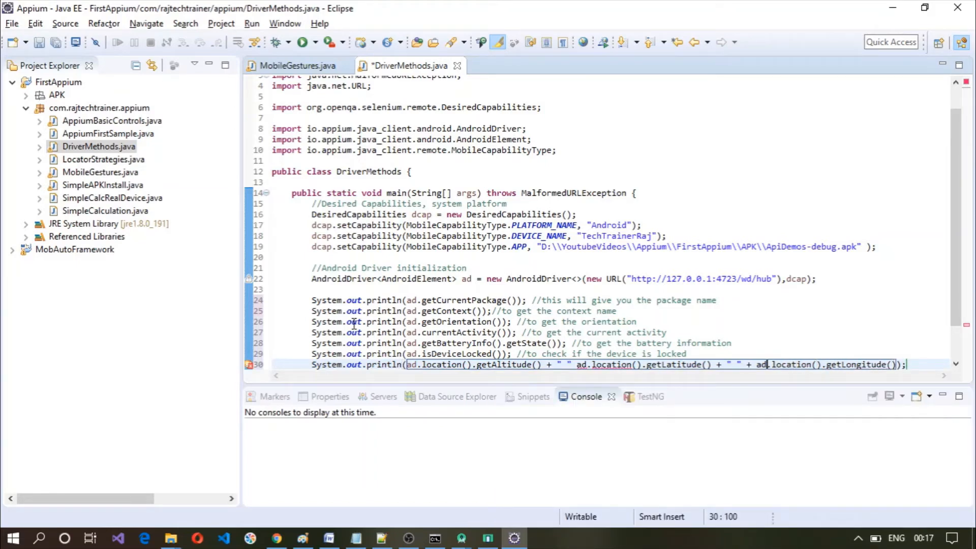
{"action": "left_click", "coordinate": [577, 365]}
{"action": "type", "text": " +"}
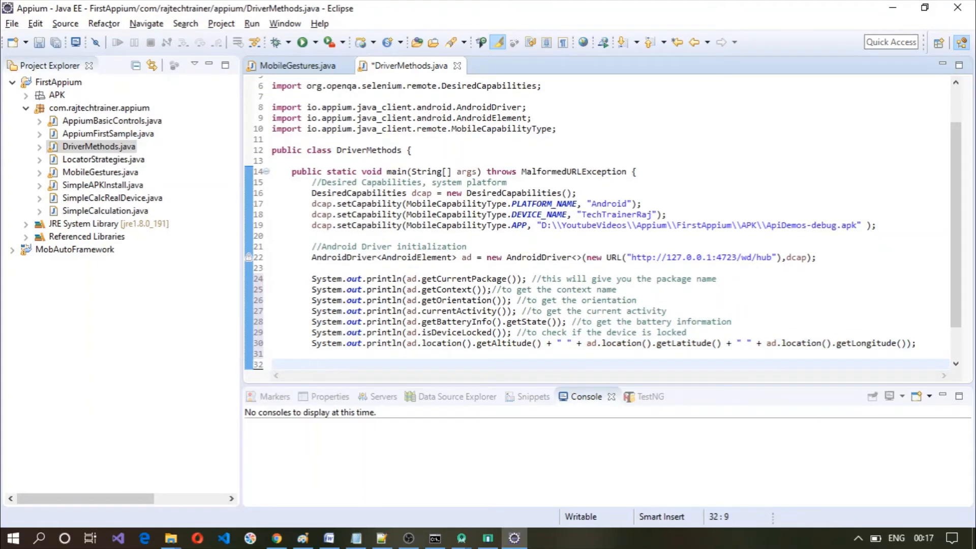
- Add ad.closeApp(); and ad.lockDevice(); after the print lines
{"action": "type", "text": "a"}
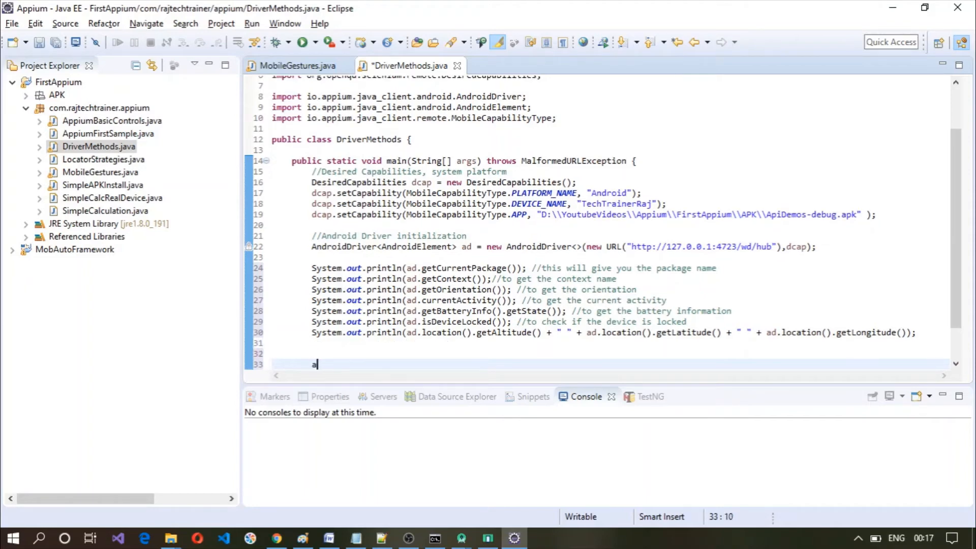
{"action": "type", "text": "d."}
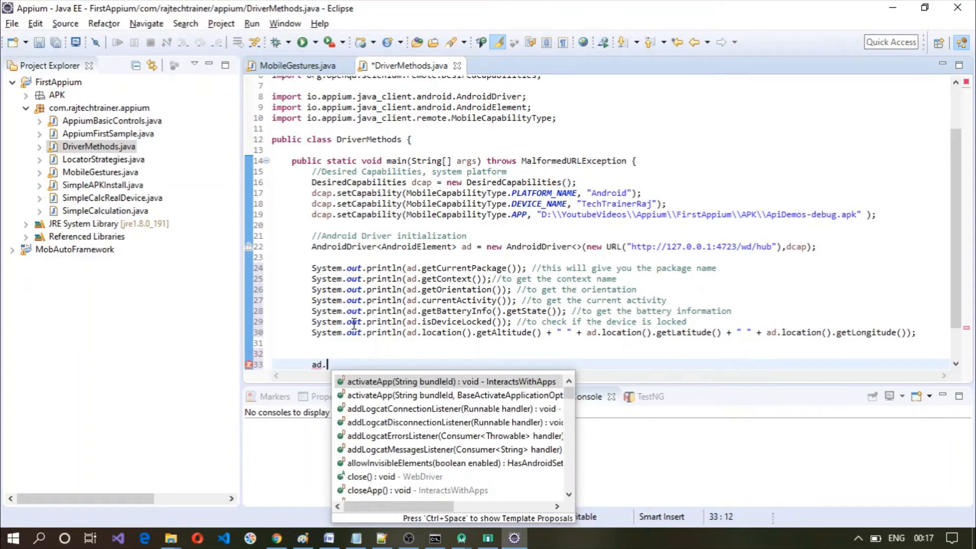
{"action": "type", "text": "clo"}
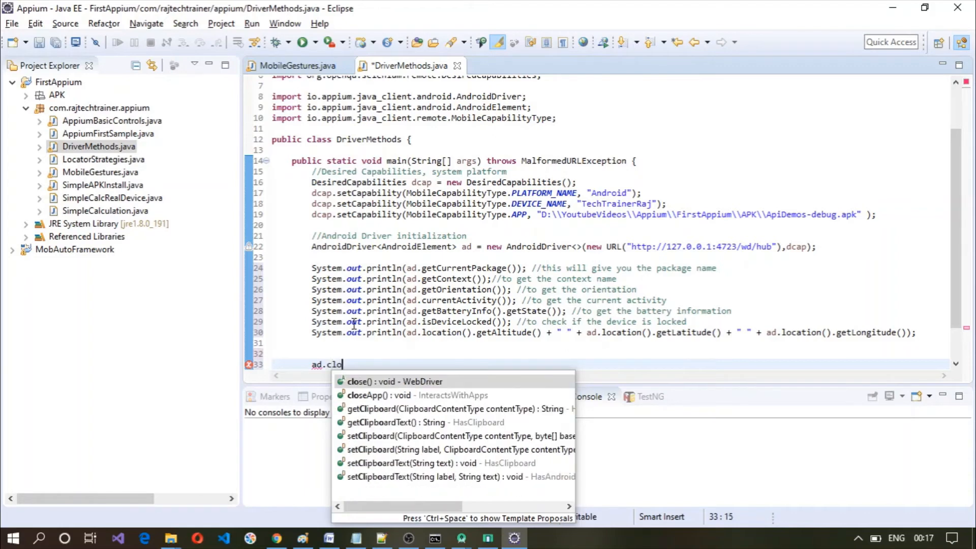
{"action": "type", "text": "seApp();"}
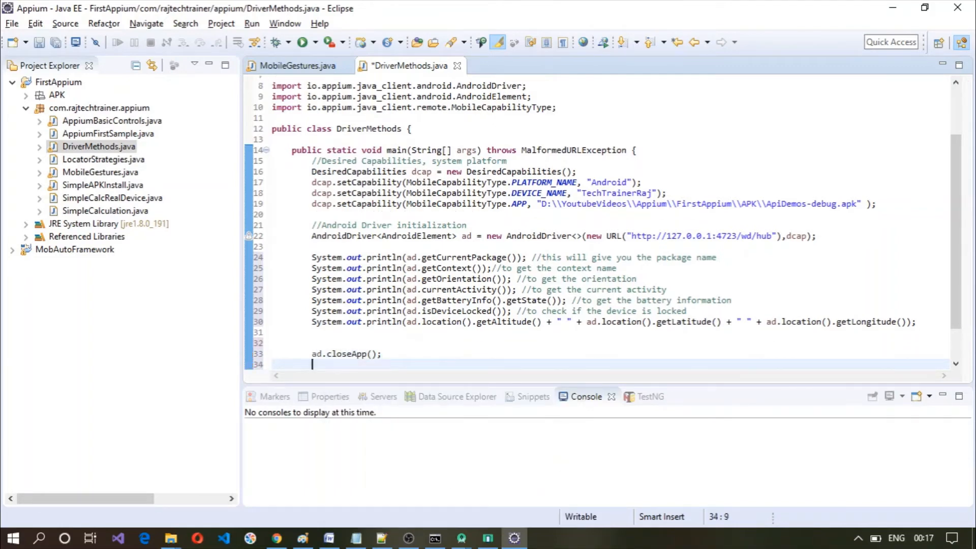
{"action": "type", "text": "ad"}
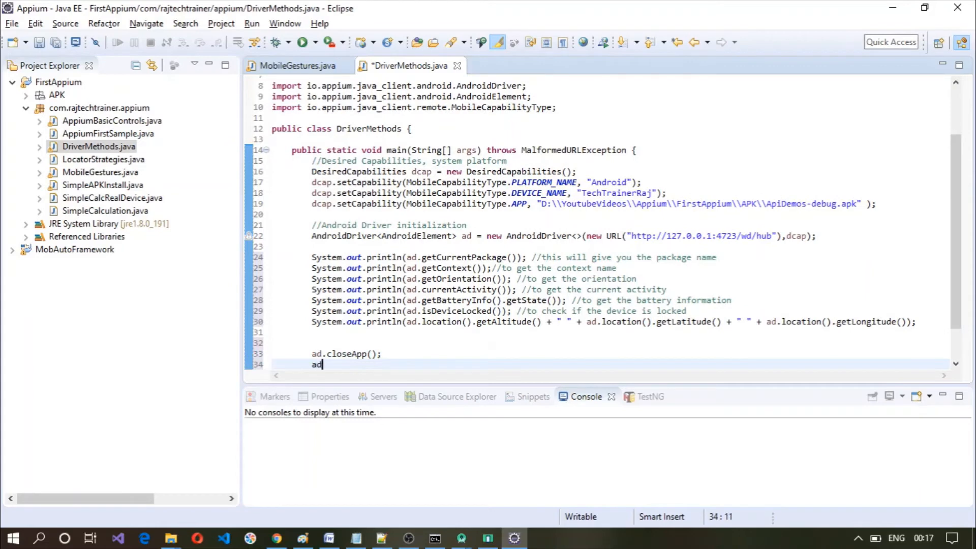
{"action": "type", "text": "."}
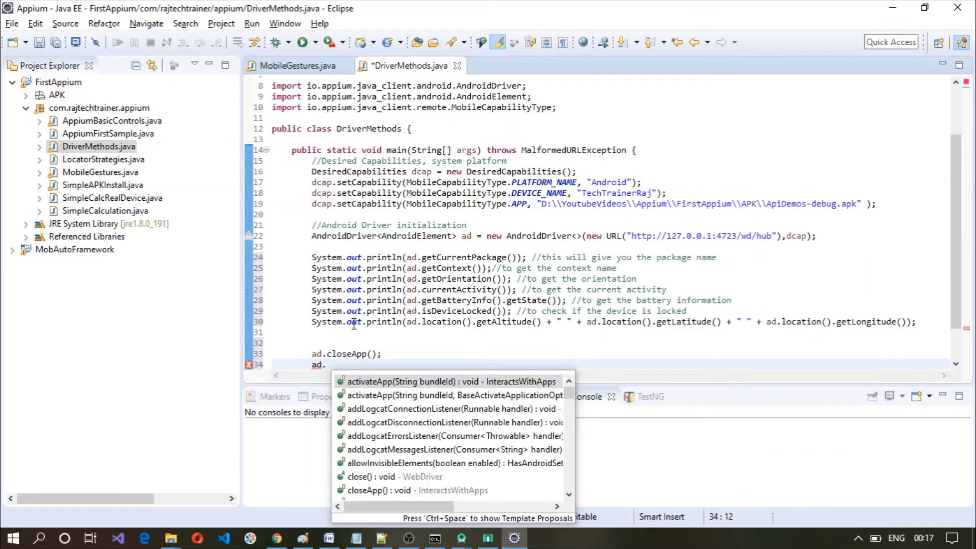
{"action": "type", "text": "loc"}
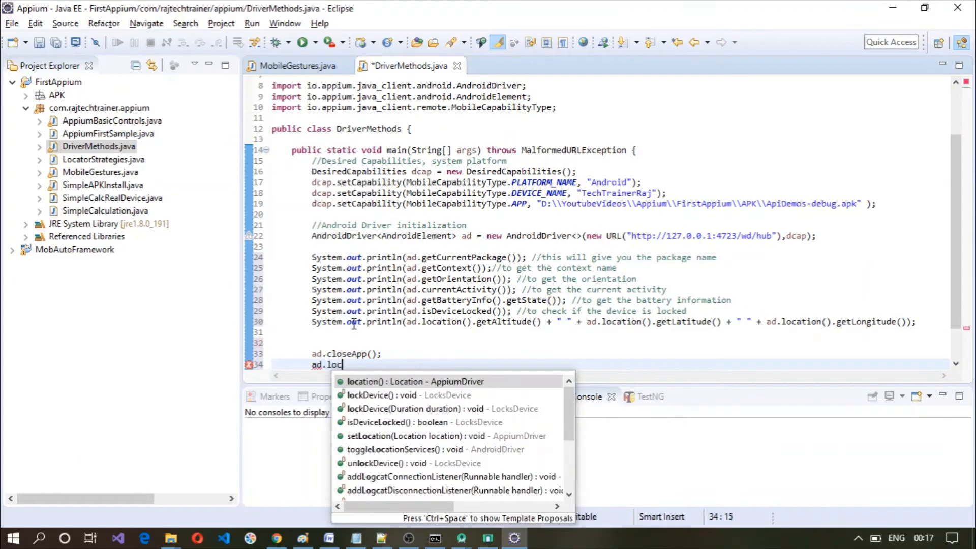
{"action": "left_click", "coordinate": [387, 394]}
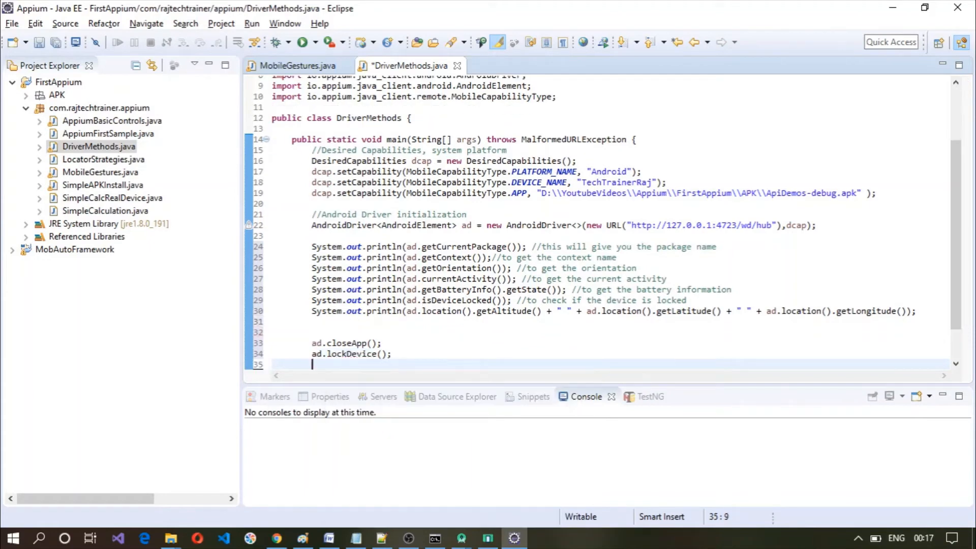
- Add ad.close(); to end the driver session and save the file
{"action": "type", "text": "ad."}
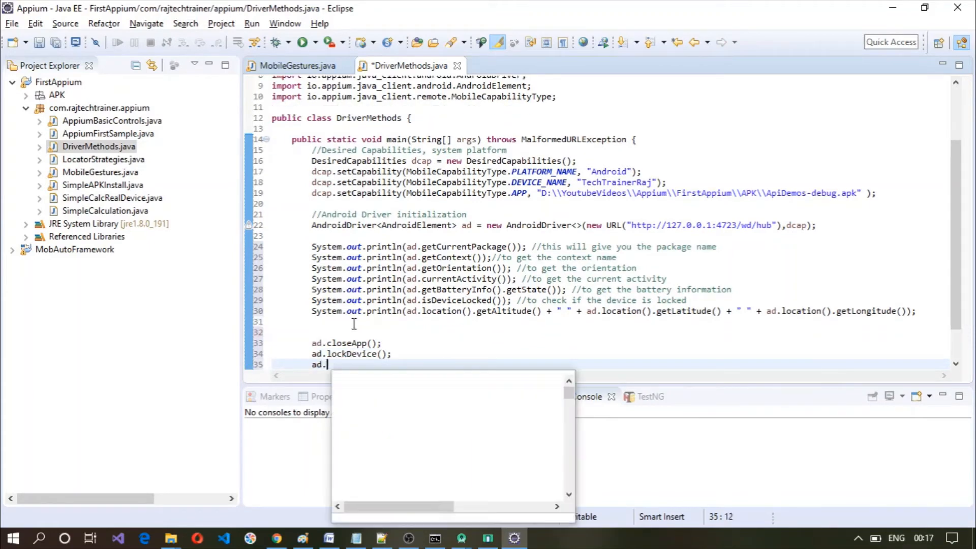
{"action": "type", "text": "close();"}
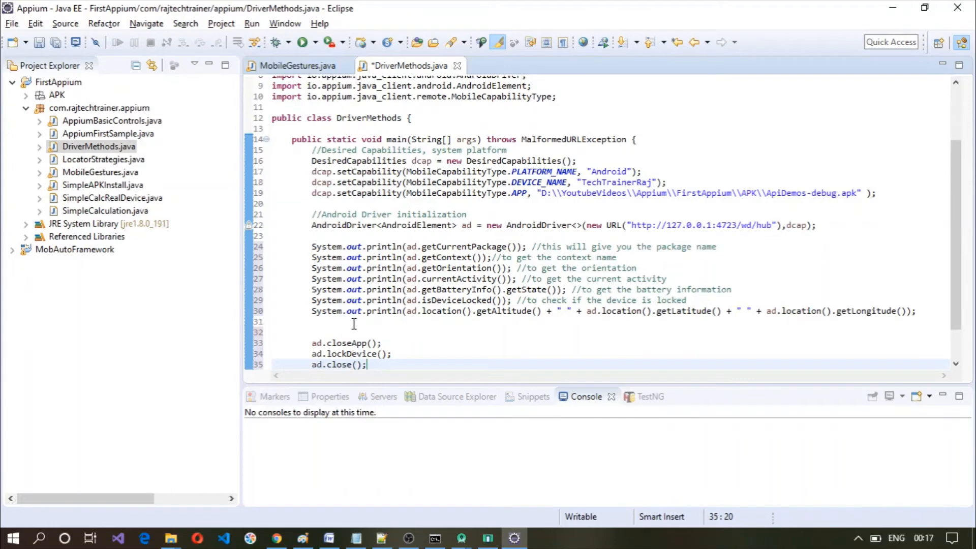
{"action": "key", "text": "ctrl+s"}
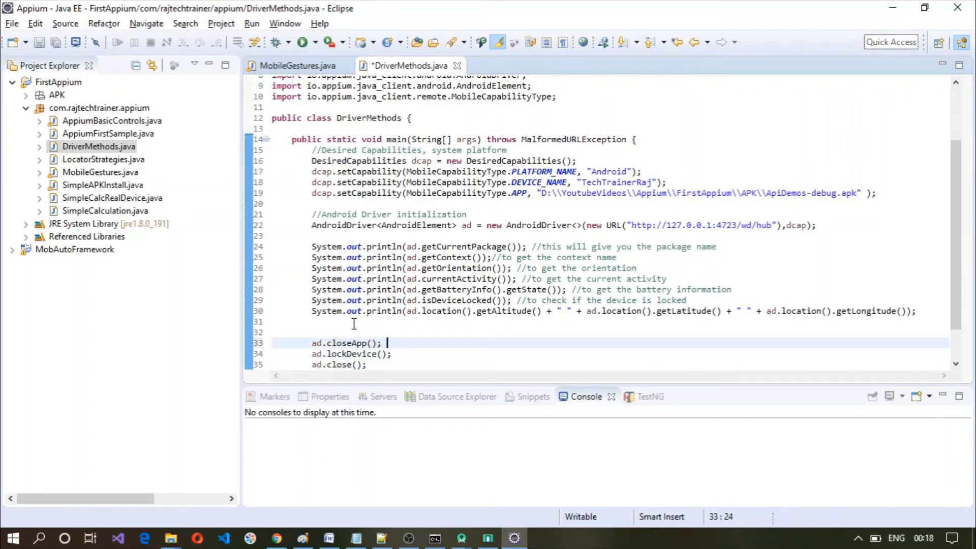
- Comment closeApp as //closes the application and lockDevice as //lock the device
{"action": "type", "text": "//closes the"}
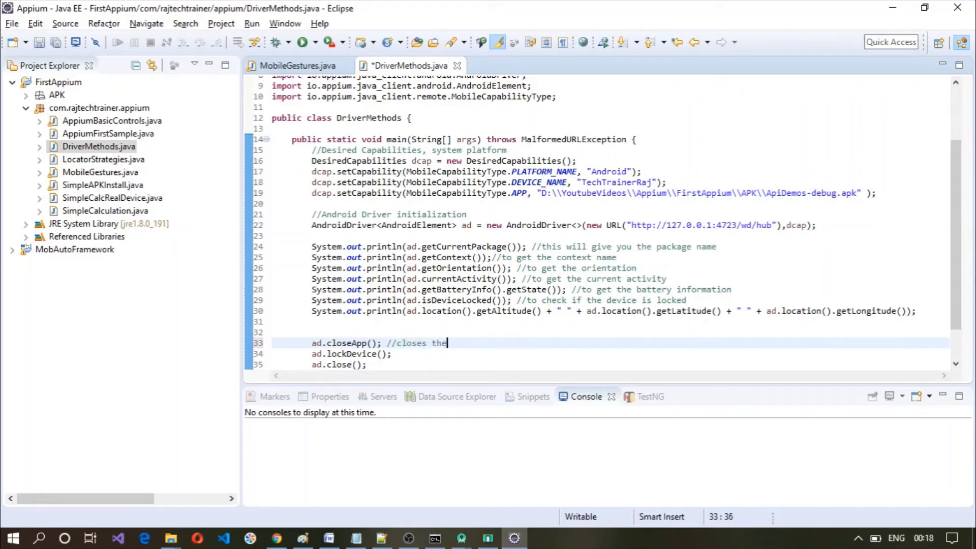
{"action": "type", "text": "application"}
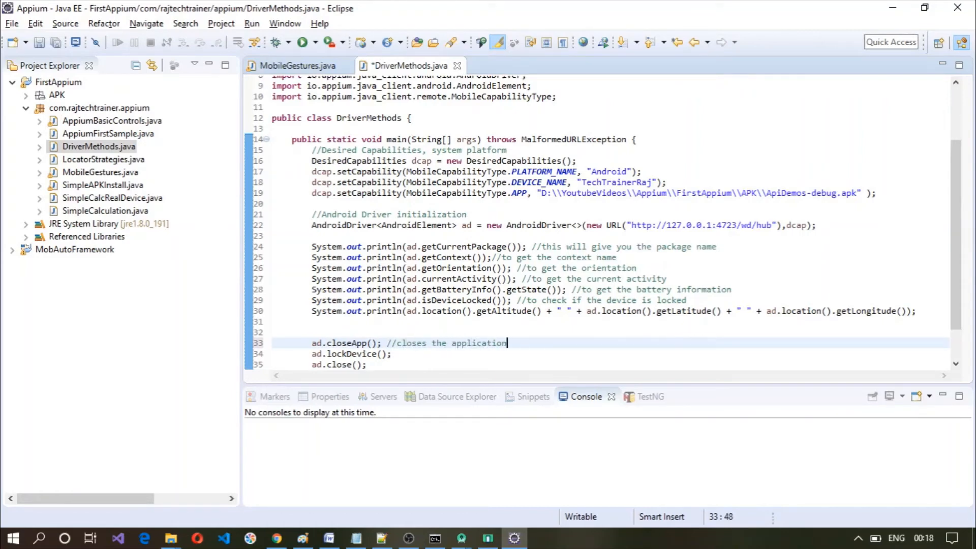
{"action": "type", "text": "//"}
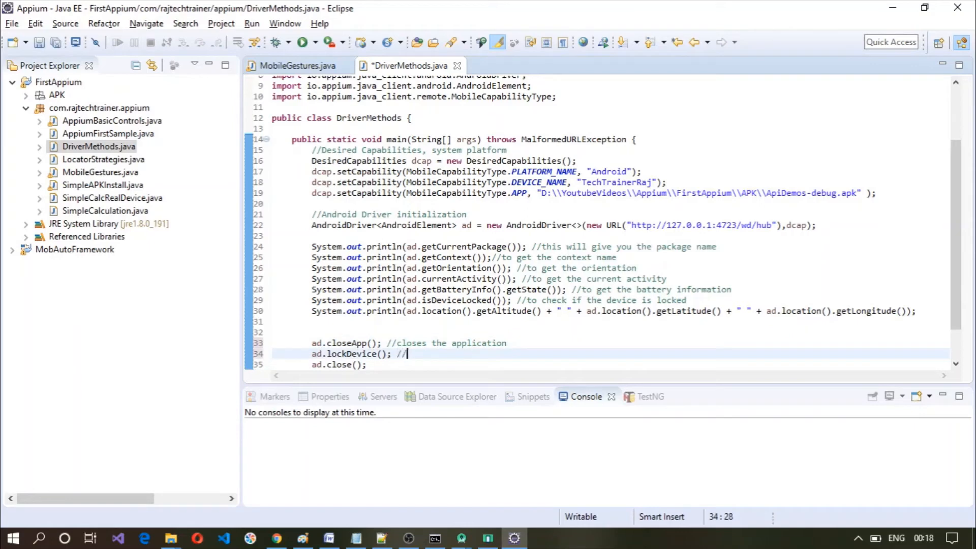
{"action": "type", "text": "lock the de"}
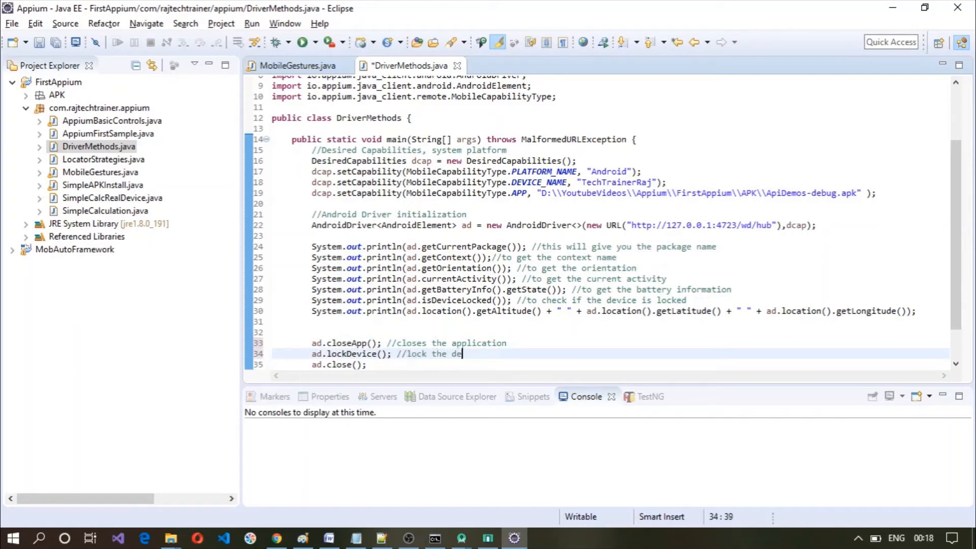
{"action": "type", "text": "vice"}
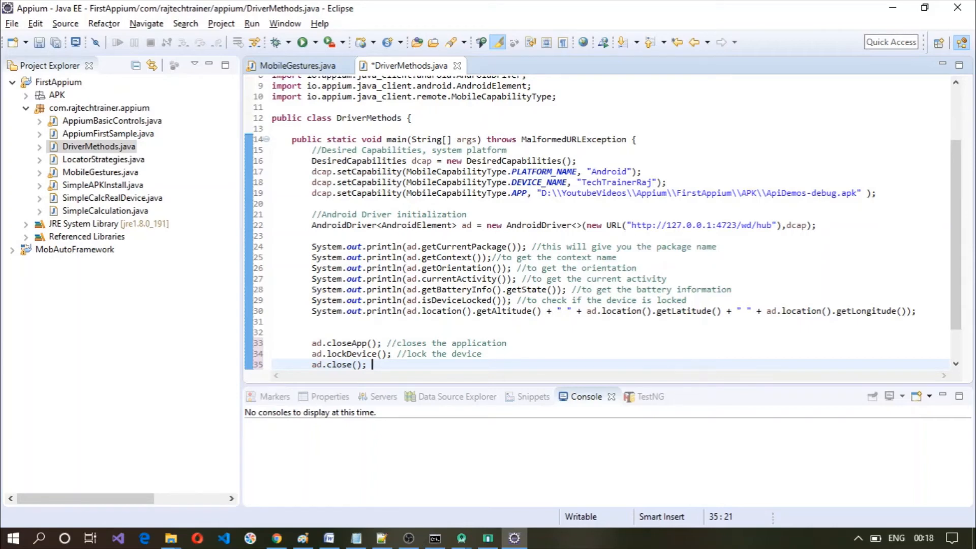
- Comment the ad.close() call about the android driver and save DriverMethods
{"action": "type", "text": "//close the"}
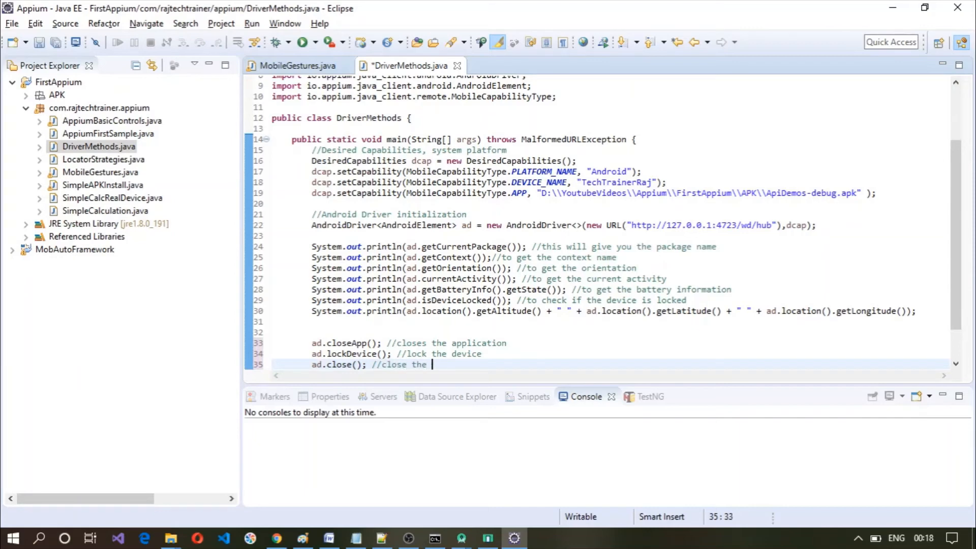
{"action": "type", "text": "android driver."}
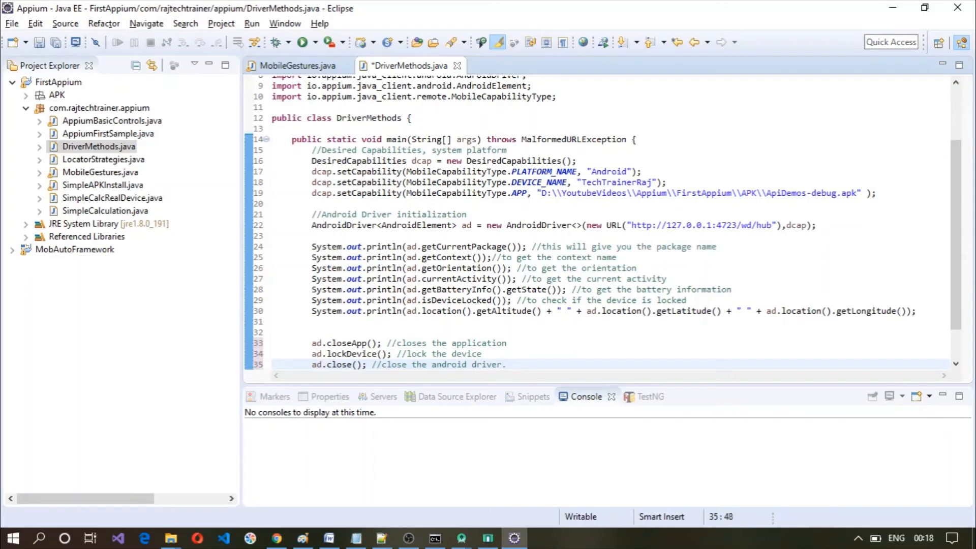
{"action": "key", "text": "ctrl+s"}
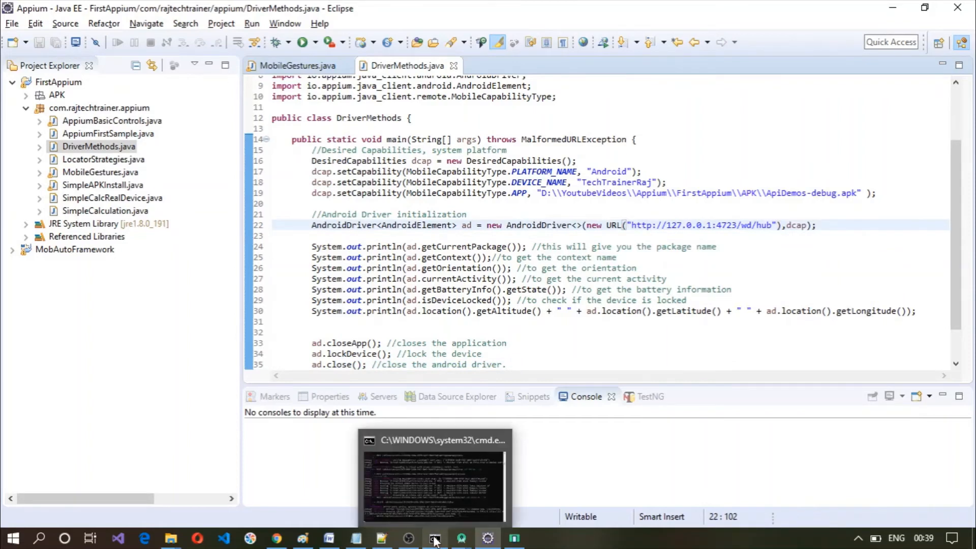
{"action": "left_click", "coordinate": [434, 538]}
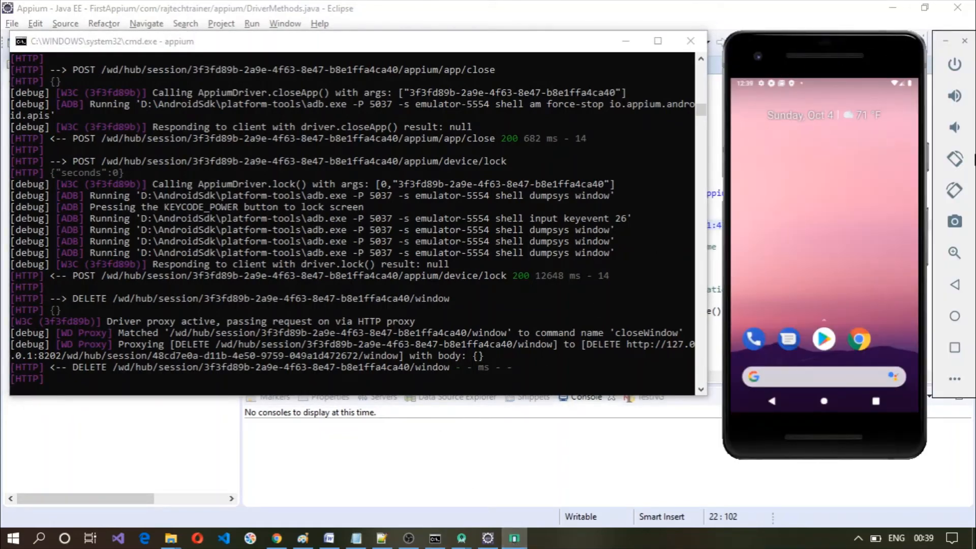
{"action": "mouse_move", "coordinate": [879, 505]}
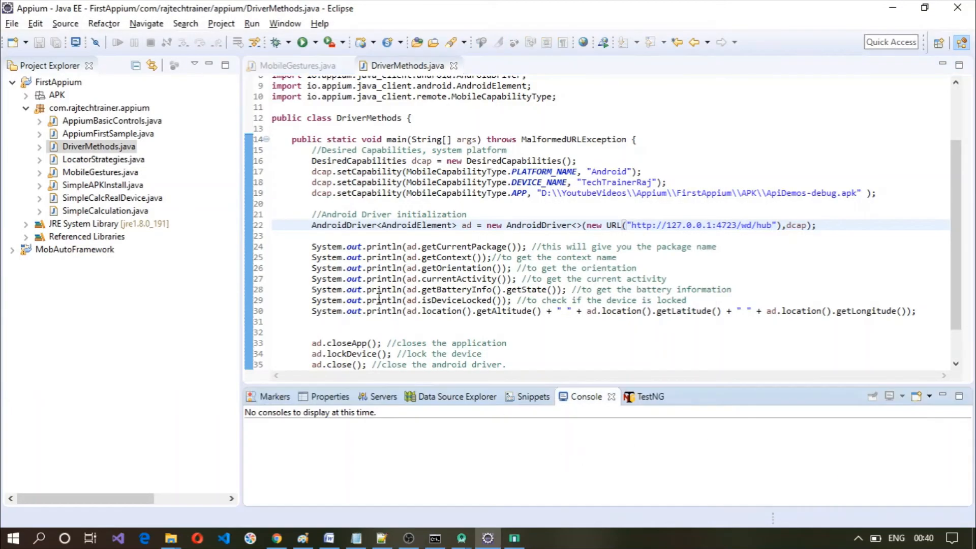
- Run DriverMethods.java as a Java Application and bring up the Appium server log window
{"action": "right_click", "coordinate": [94, 146]}
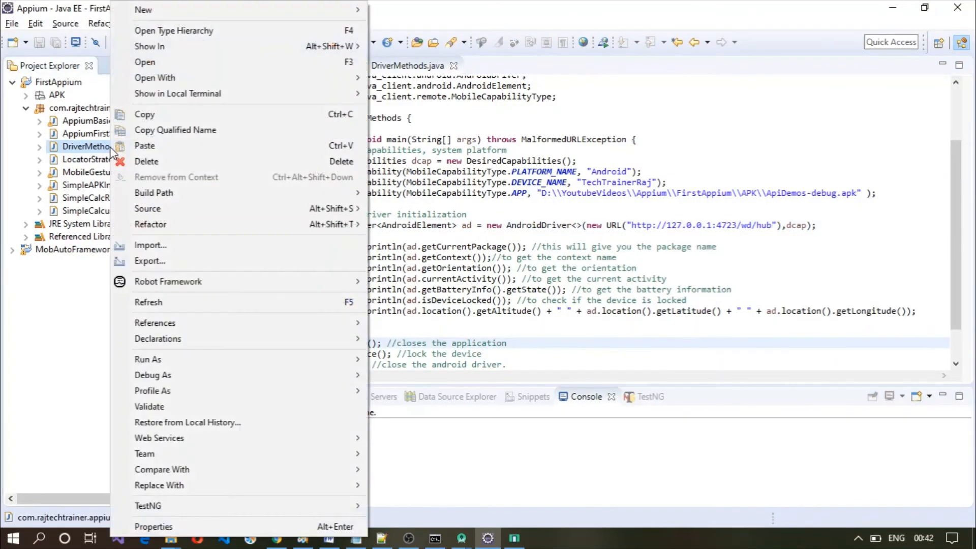
{"action": "mouse_move", "coordinate": [181, 341]}
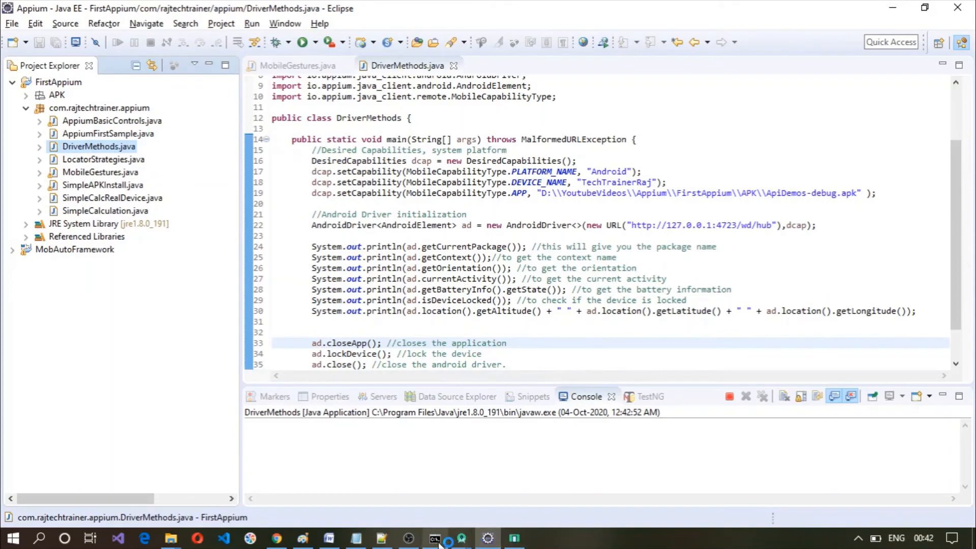
{"action": "left_click", "coordinate": [435, 538]}
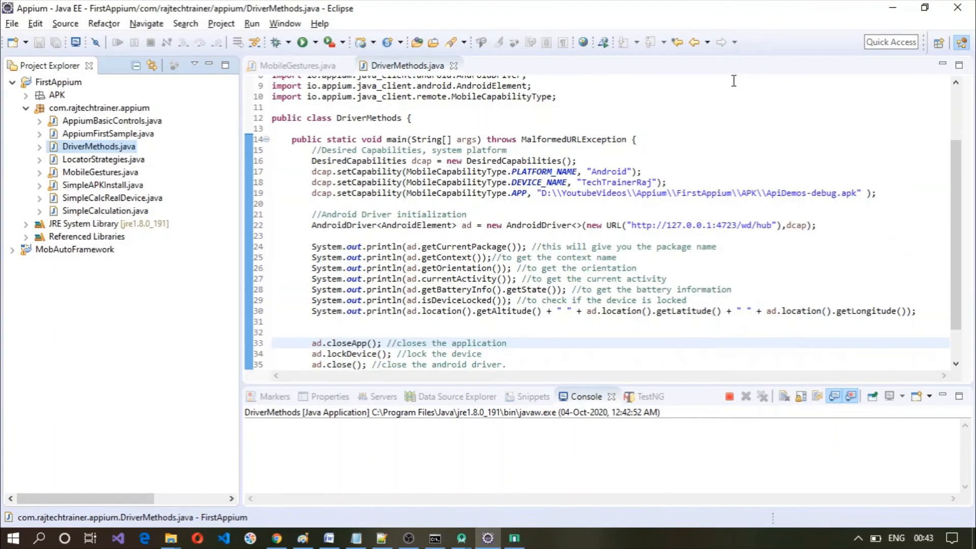
{"action": "mouse_move", "coordinate": [767, 248]}
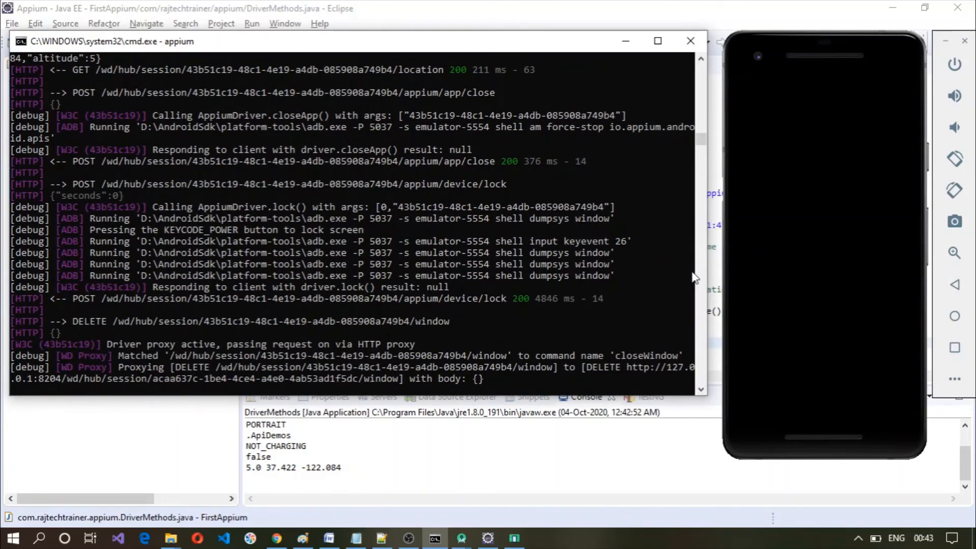
{"action": "mouse_move", "coordinate": [690, 39]}
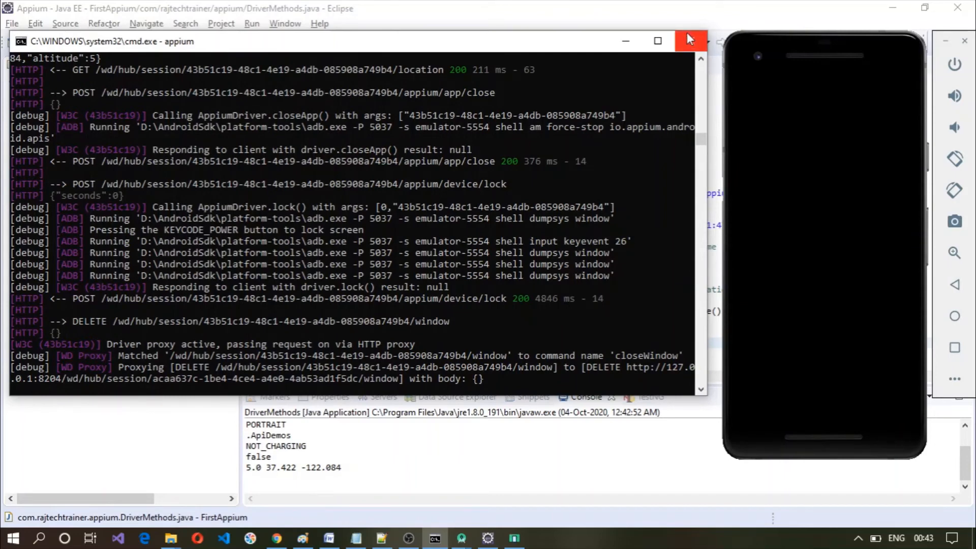
{"action": "mouse_move", "coordinate": [615, 16]}
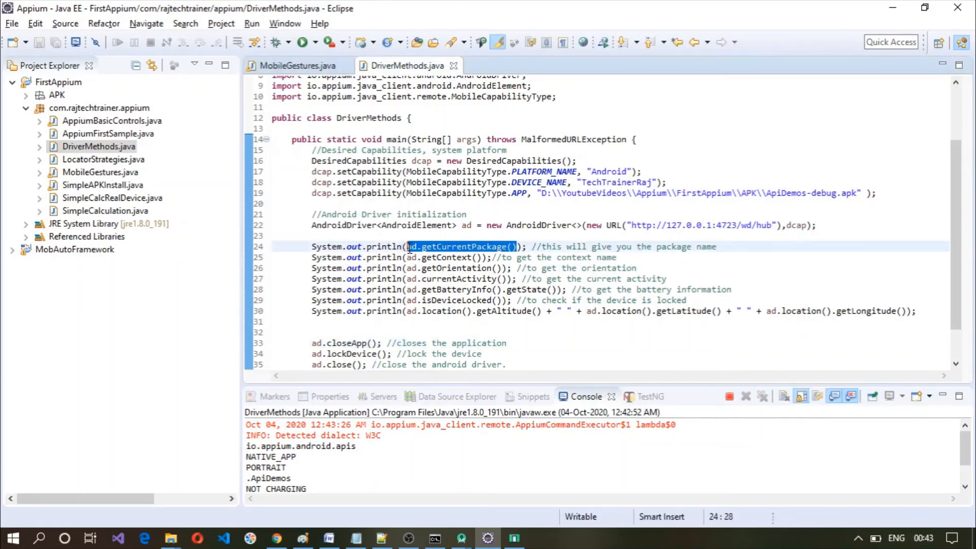
{"action": "mouse_move", "coordinate": [448, 278]}
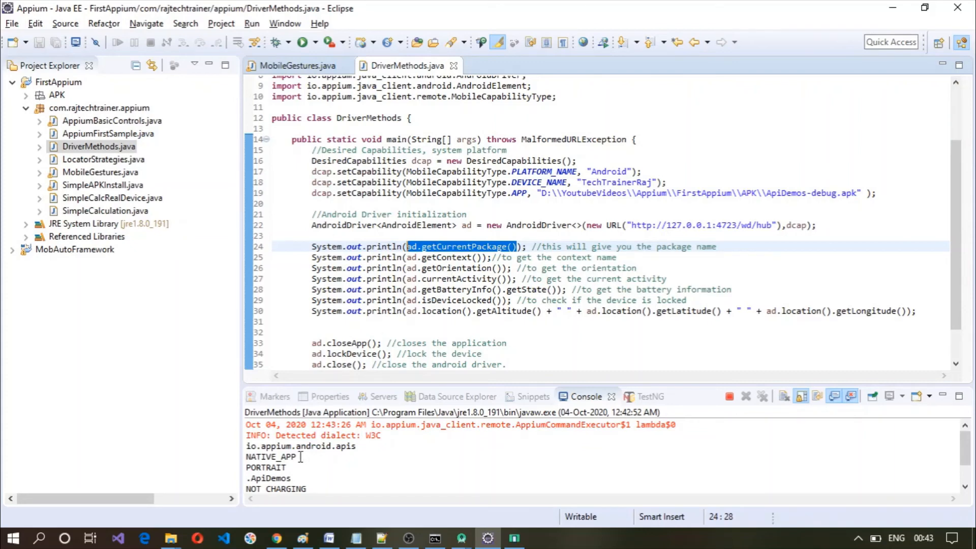
{"action": "mouse_move", "coordinate": [357, 413]}
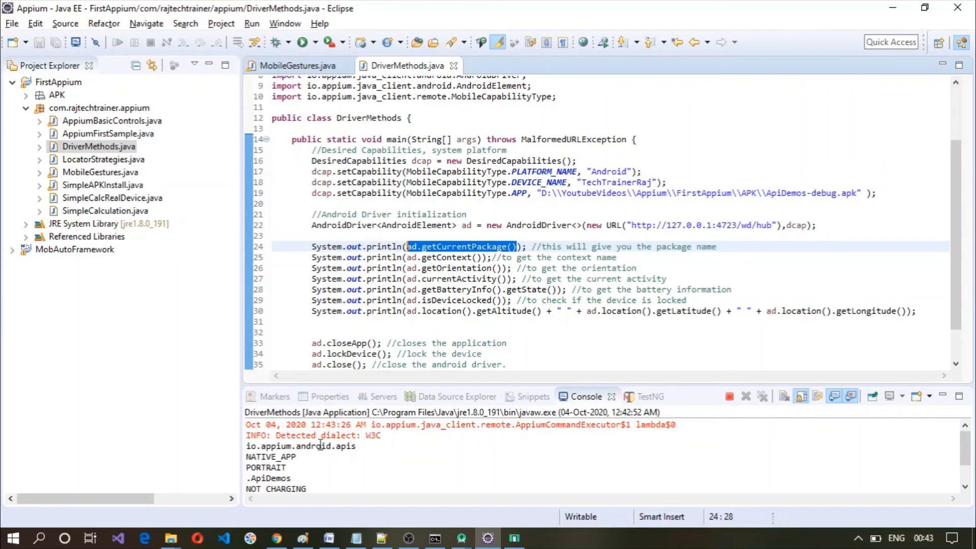
{"action": "mouse_move", "coordinate": [449, 289]}
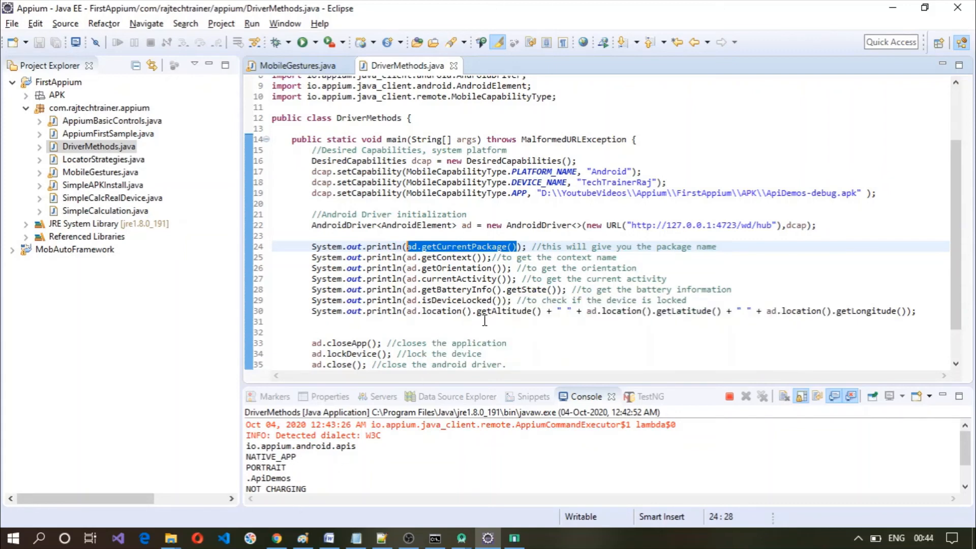
{"action": "mouse_move", "coordinate": [309, 489]}
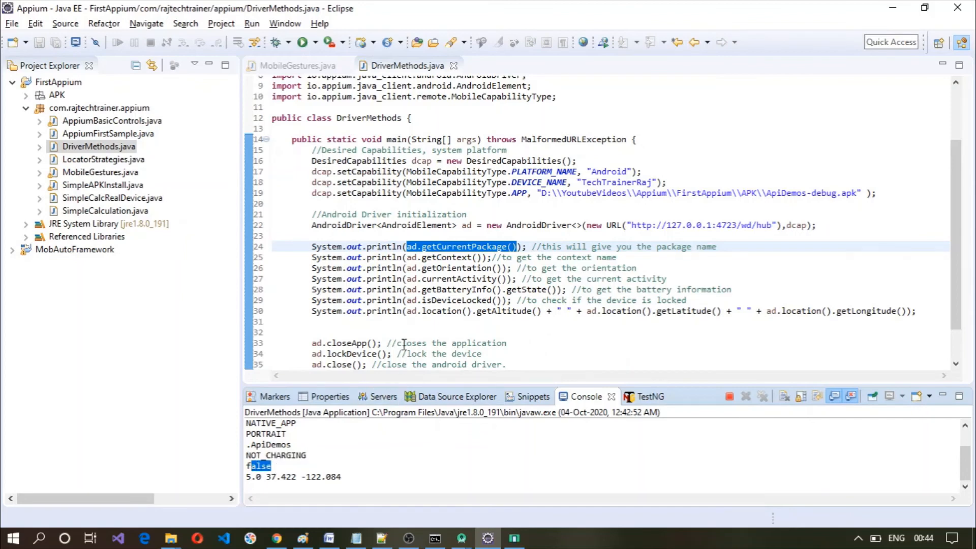
{"action": "mouse_move", "coordinate": [499, 312]}
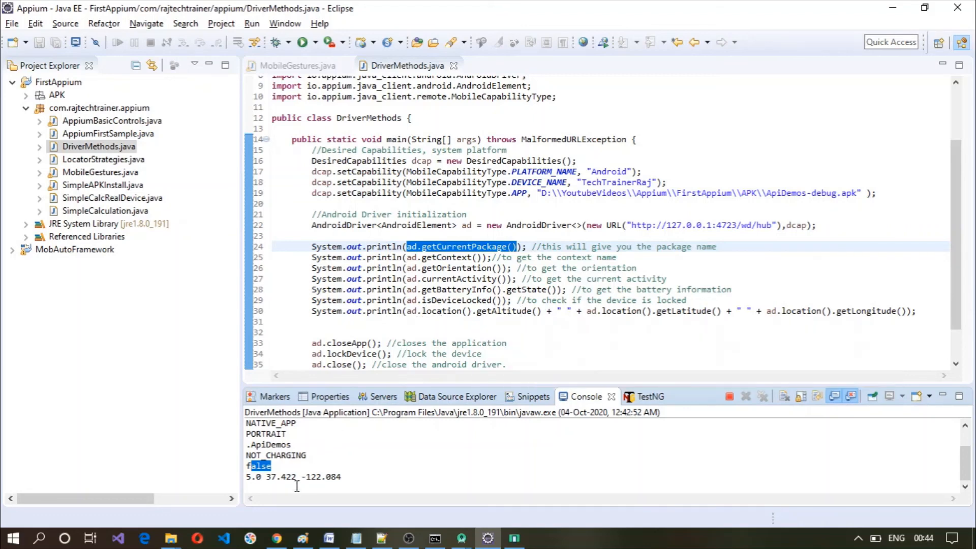
{"action": "mouse_move", "coordinate": [616, 338]}
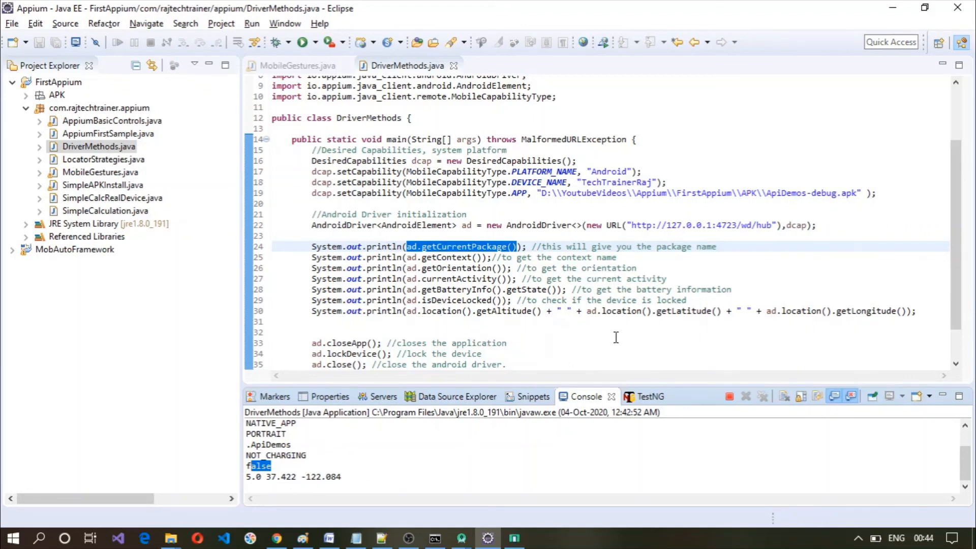
{"action": "mouse_move", "coordinate": [326, 470]}
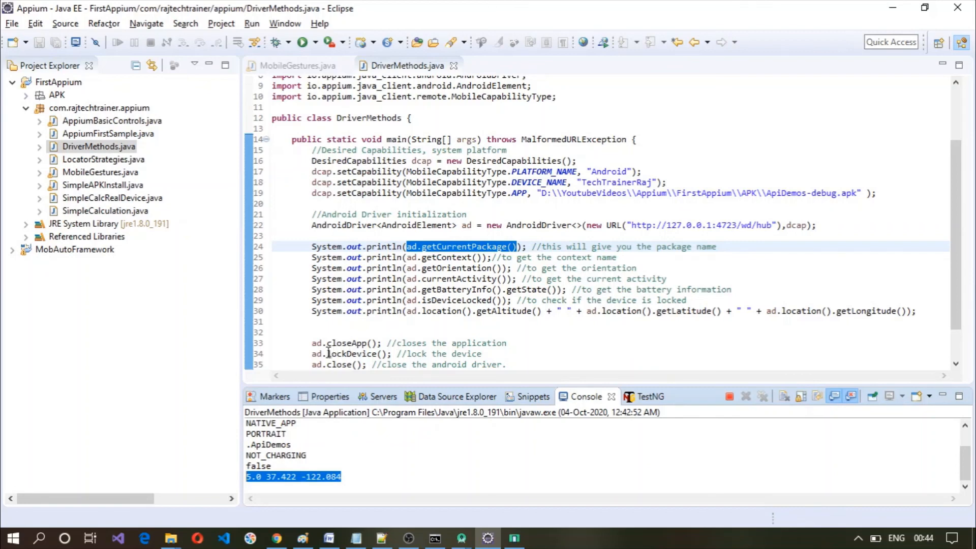
- Bring the emulator into view to show its screen locked and dark after the run
{"action": "left_click", "coordinate": [513, 538]}
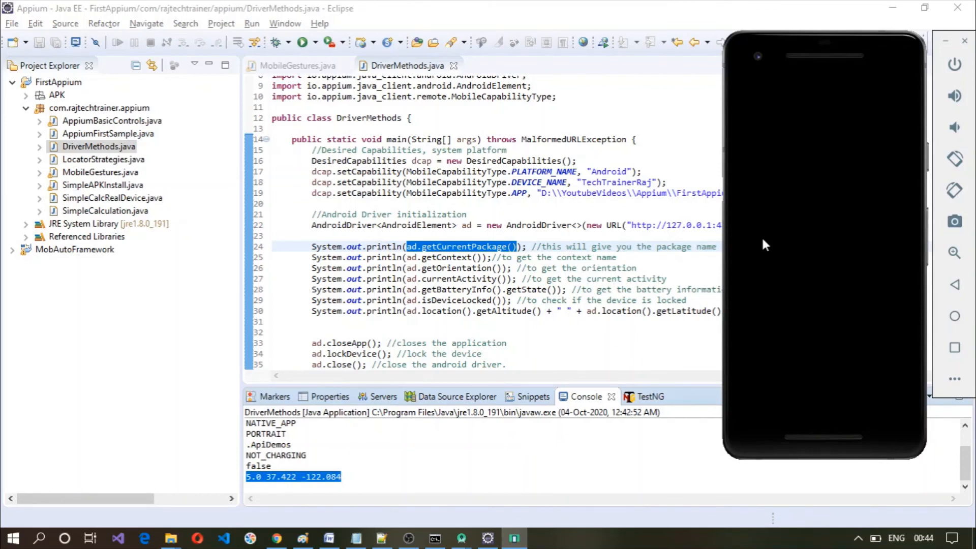
{"action": "mouse_move", "coordinate": [323, 377]}
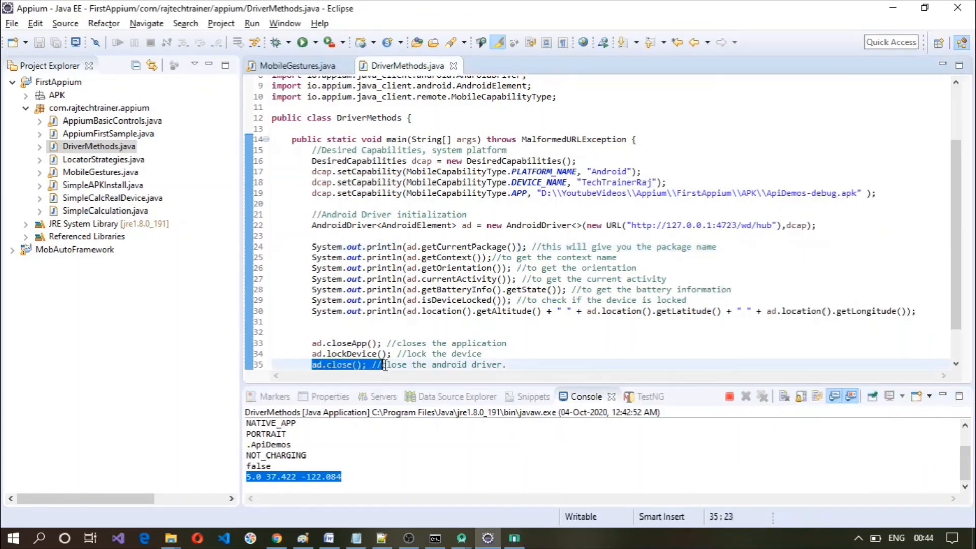
{"action": "mouse_move", "coordinate": [435, 232]}
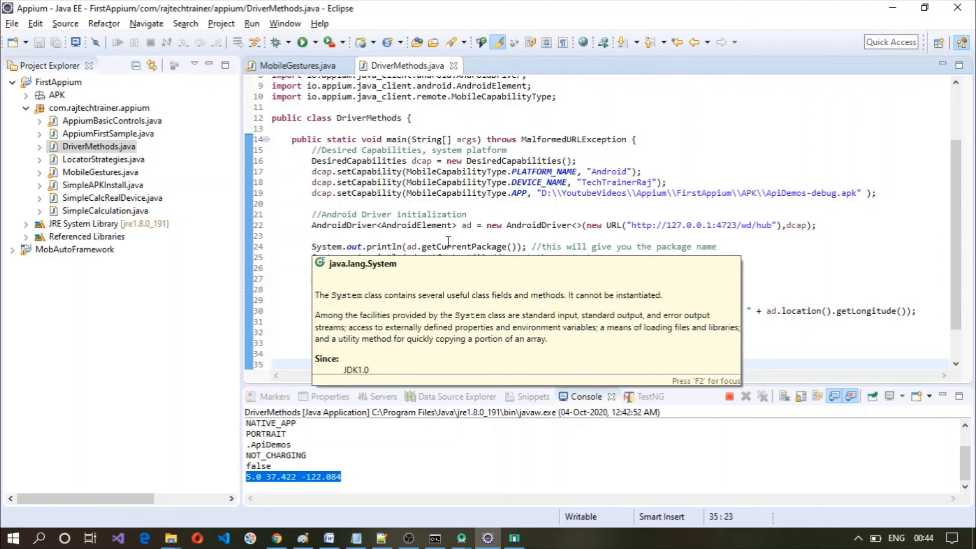
{"action": "left_click", "coordinate": [488, 235]}
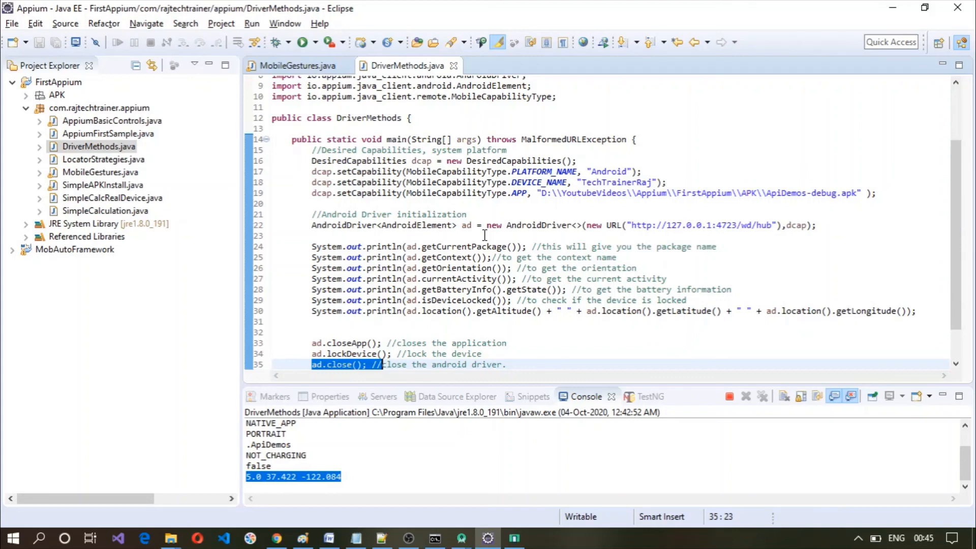
{"action": "mouse_move", "coordinate": [466, 211]}
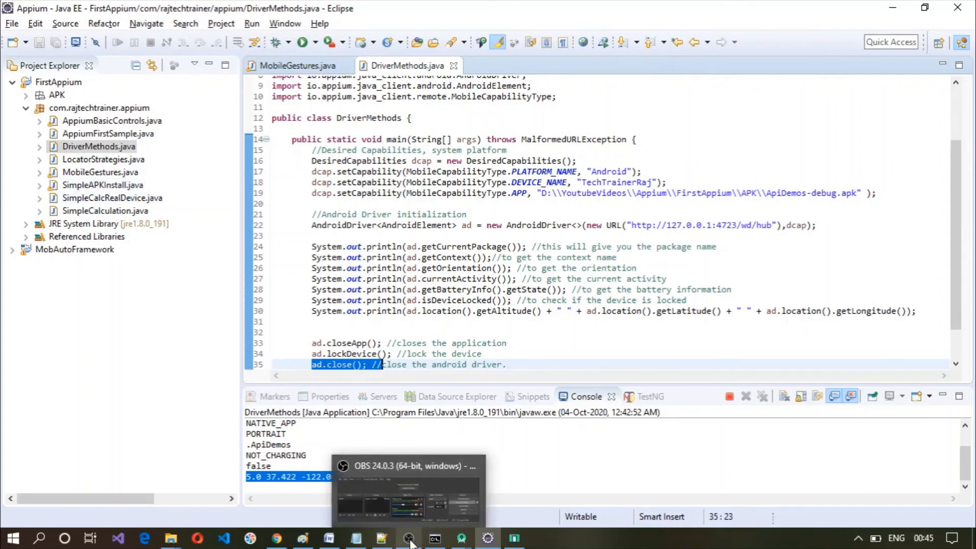
{"action": "left_click", "coordinate": [409, 538]}
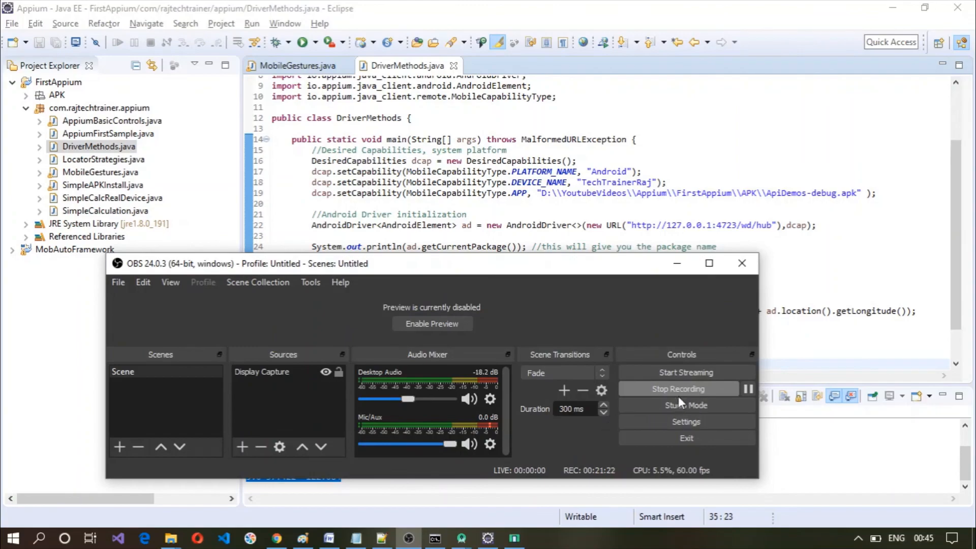